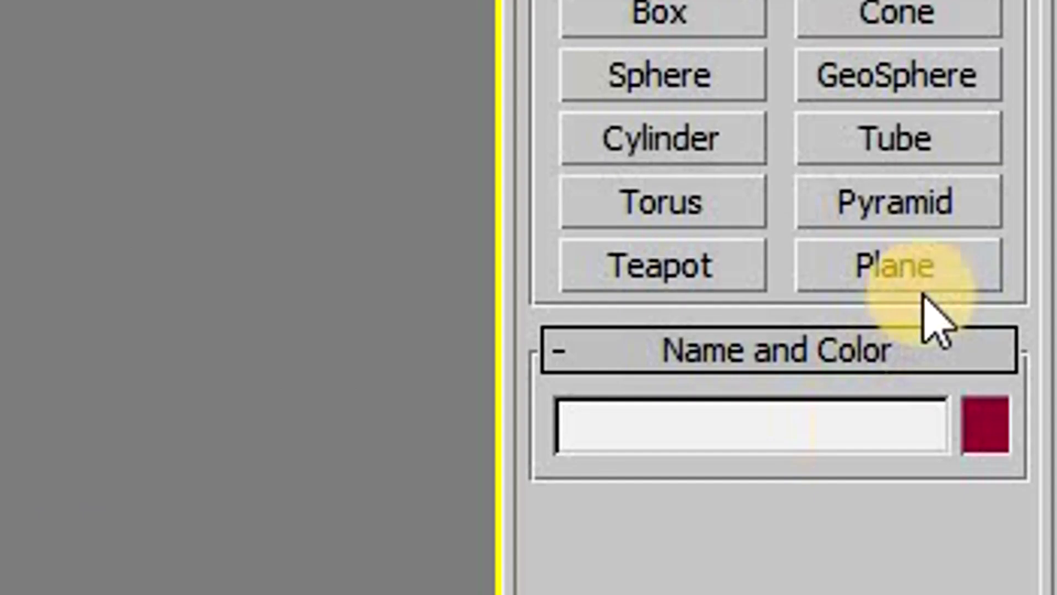
# Create a flat square plane Plane001 centred on the perspective grid and switch to moving it
pyautogui.click(894, 263)
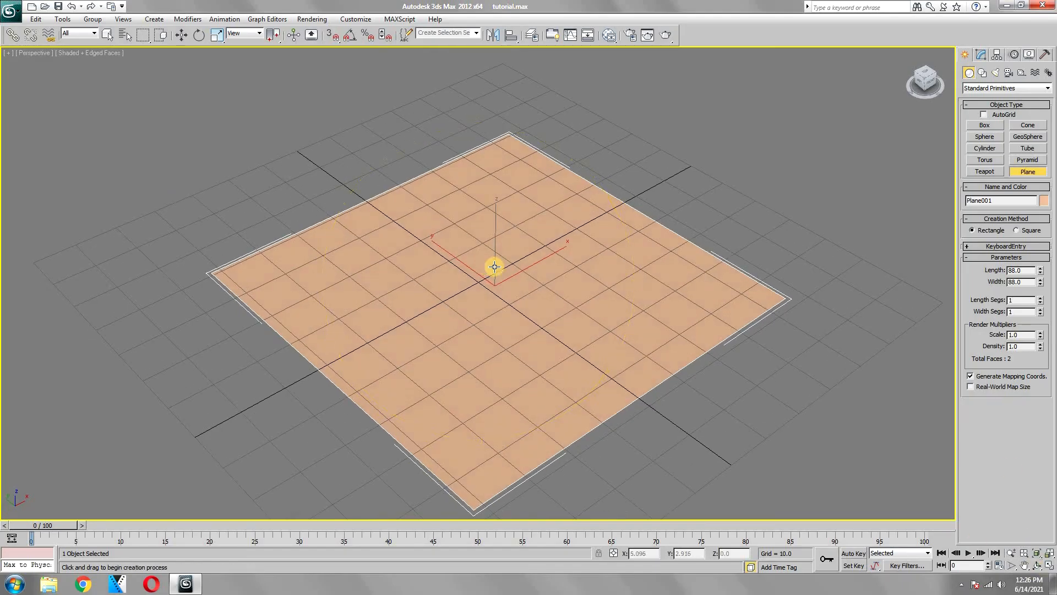
pyautogui.click(181, 34)
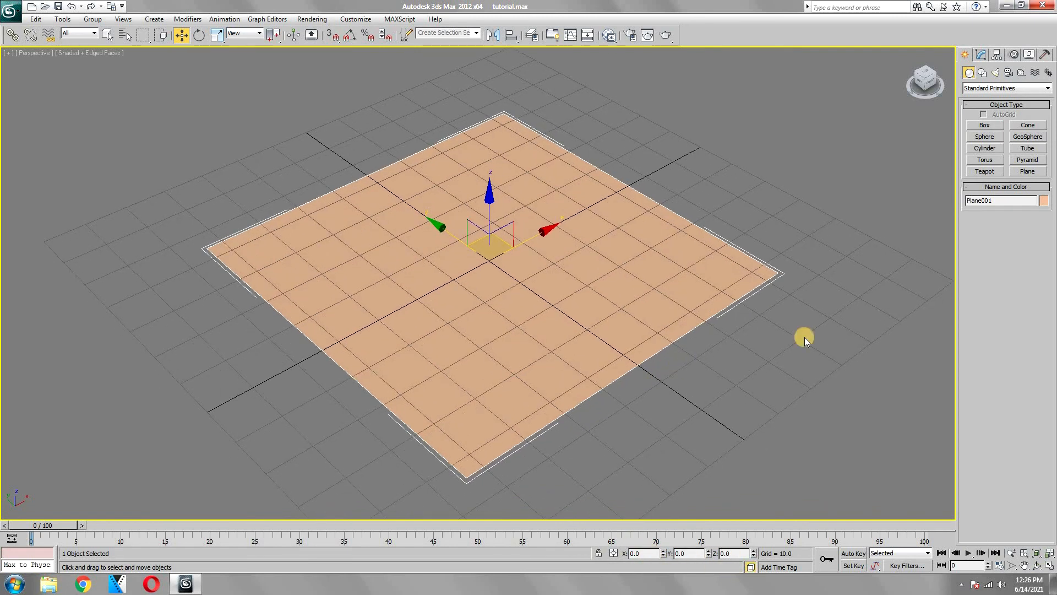
# Add Shell then TurboSmooth modifiers so Plane001 becomes a thickened, rounded disc-like slab
pyautogui.click(975, 55)
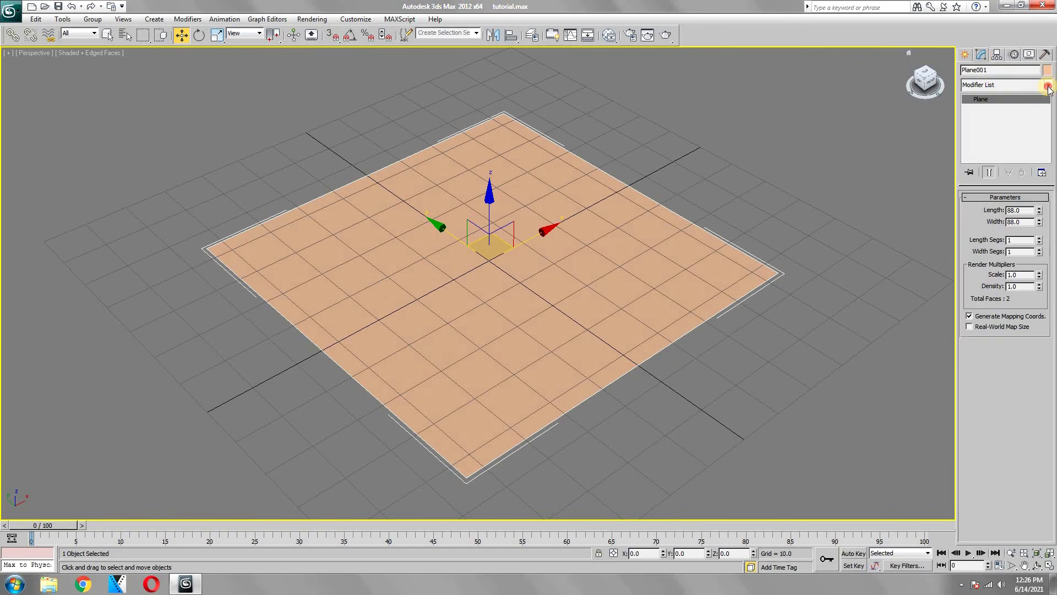
pyautogui.click(1047, 85)
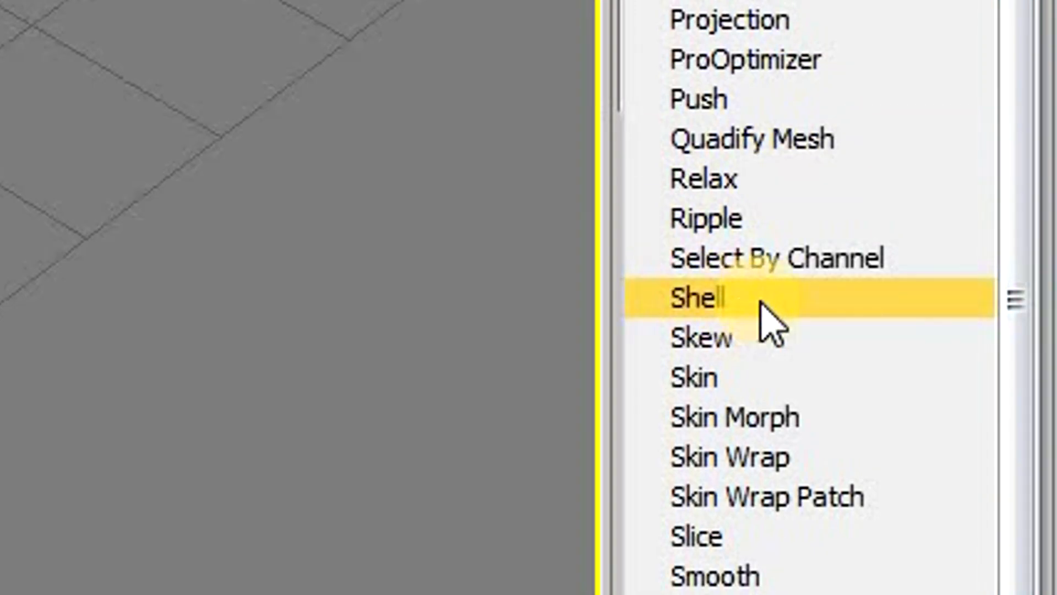
pyautogui.click(698, 299)
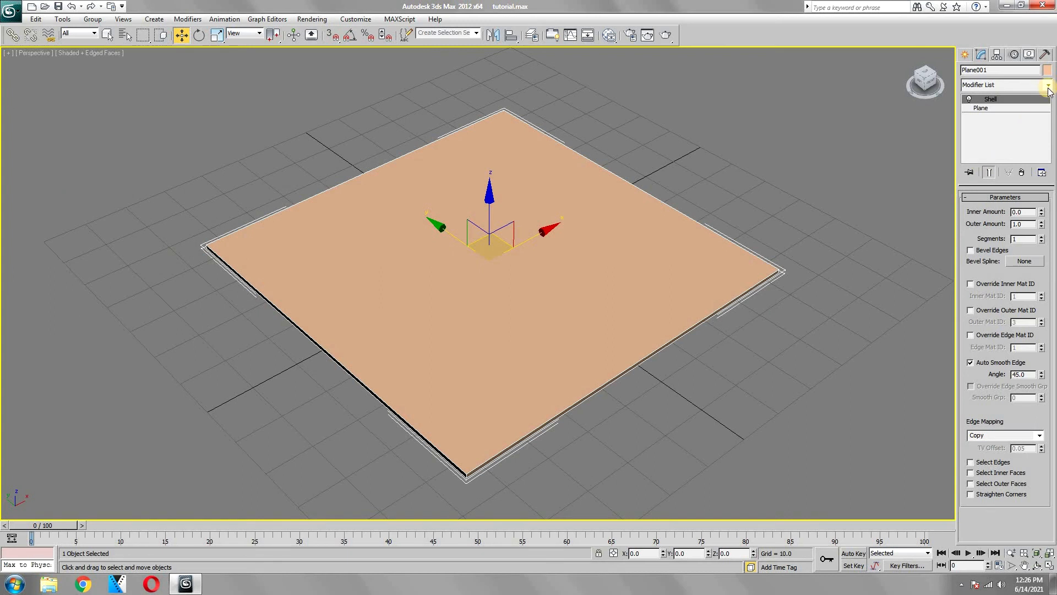
pyautogui.click(1047, 85)
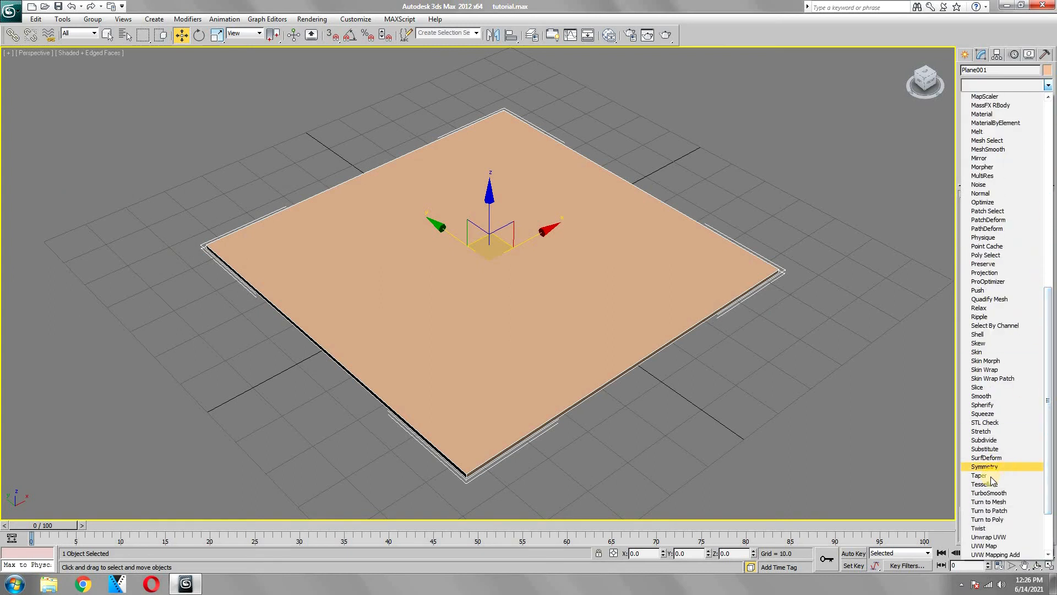
pyautogui.moveTo(1004, 492)
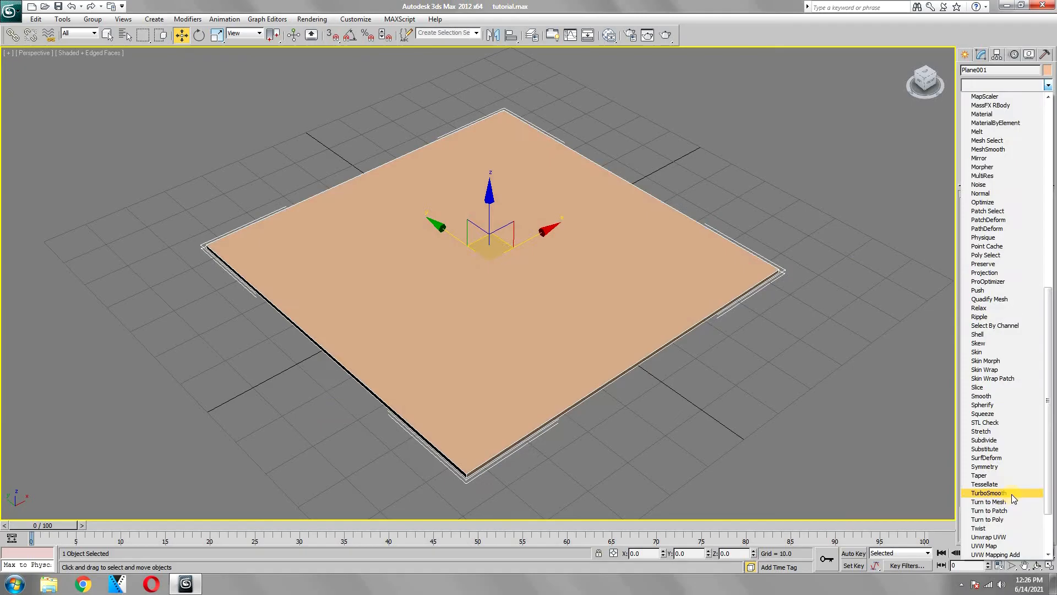
pyautogui.click(989, 493)
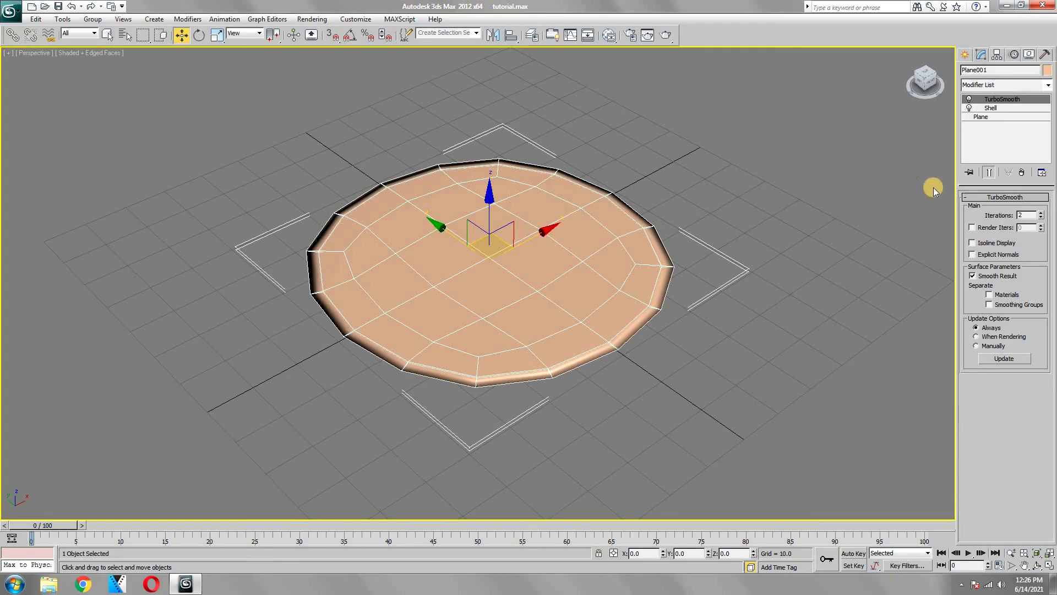
pyautogui.click(1004, 85)
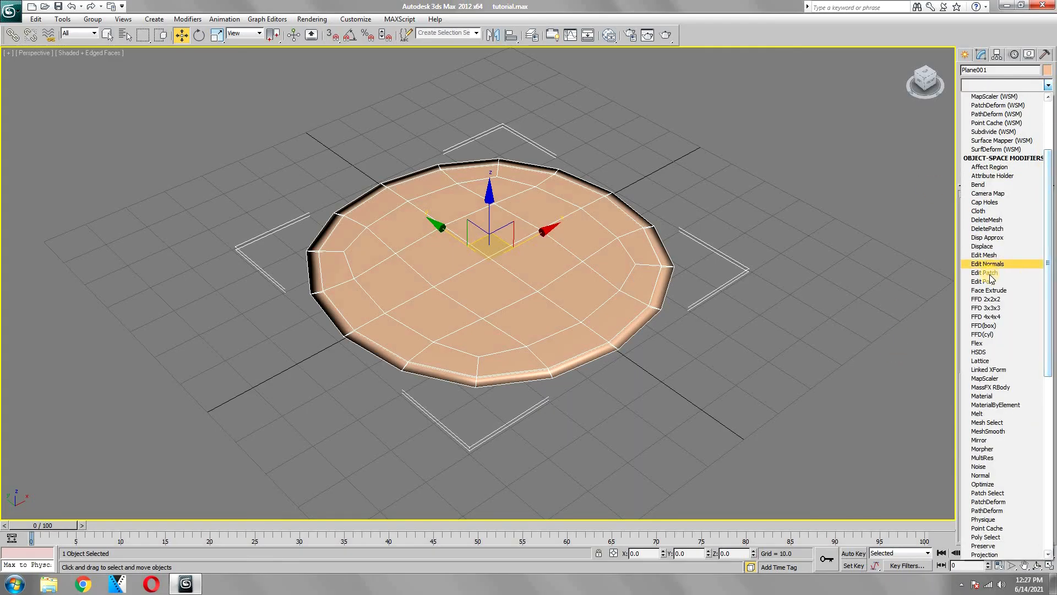
pyautogui.moveTo(984, 281)
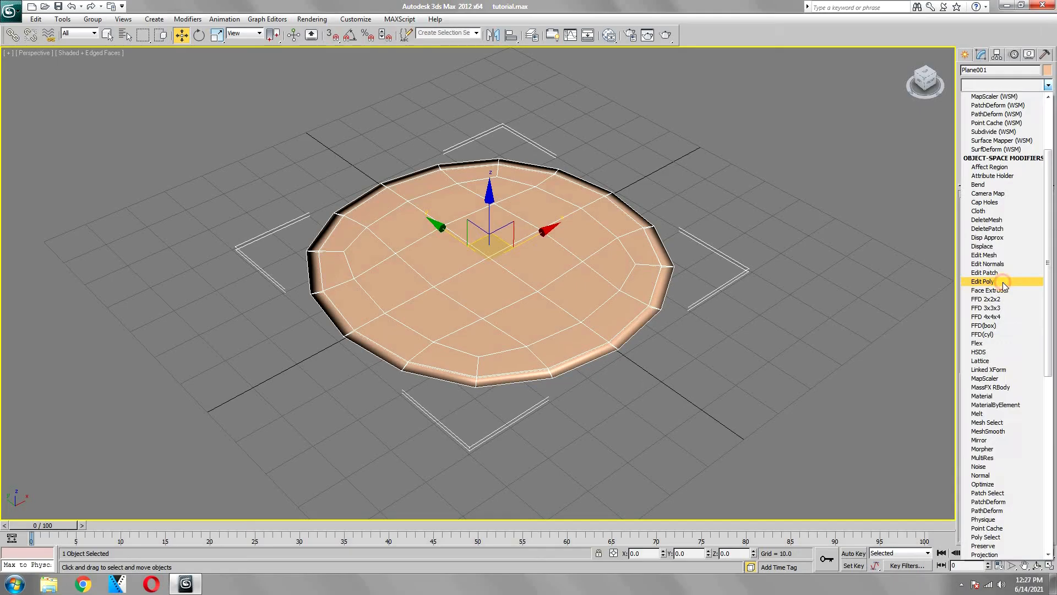
# Add Edit Poly, select the 32 top polygons and clone them out as separate Object001
pyautogui.click(984, 281)
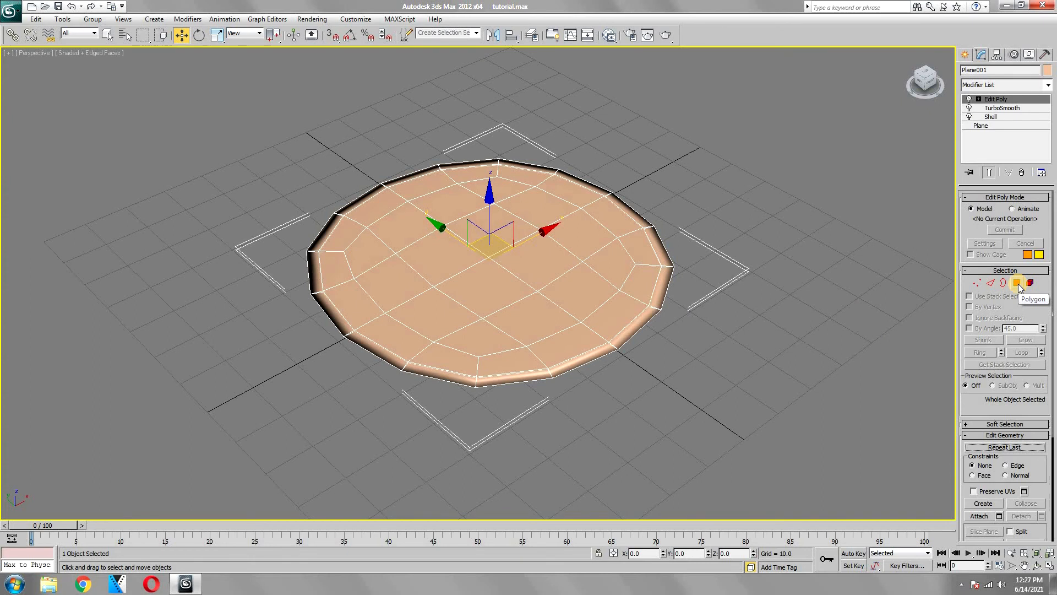
pyautogui.click(1030, 283)
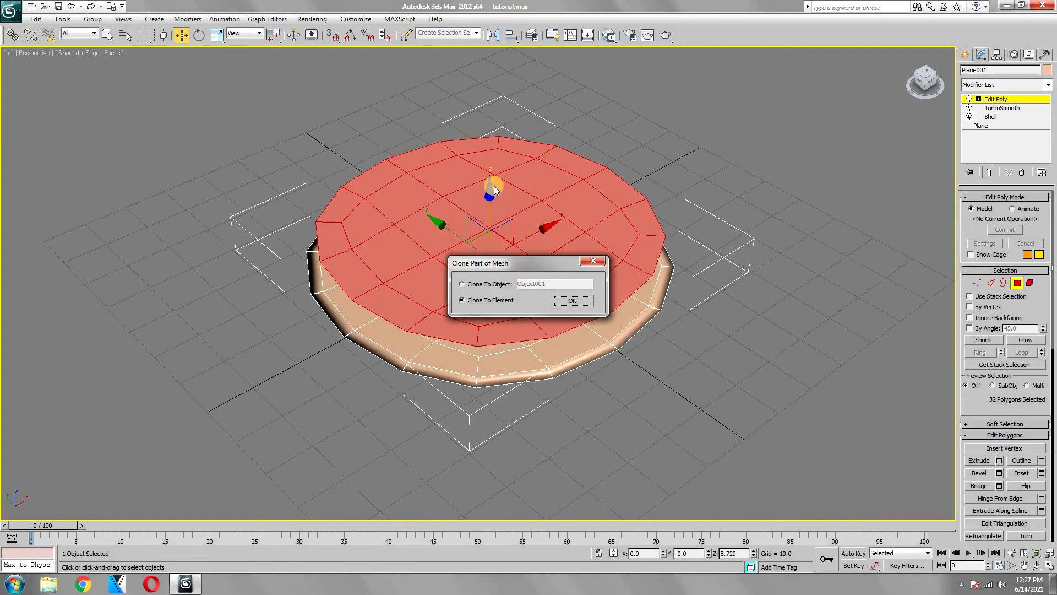
pyautogui.click(461, 283)
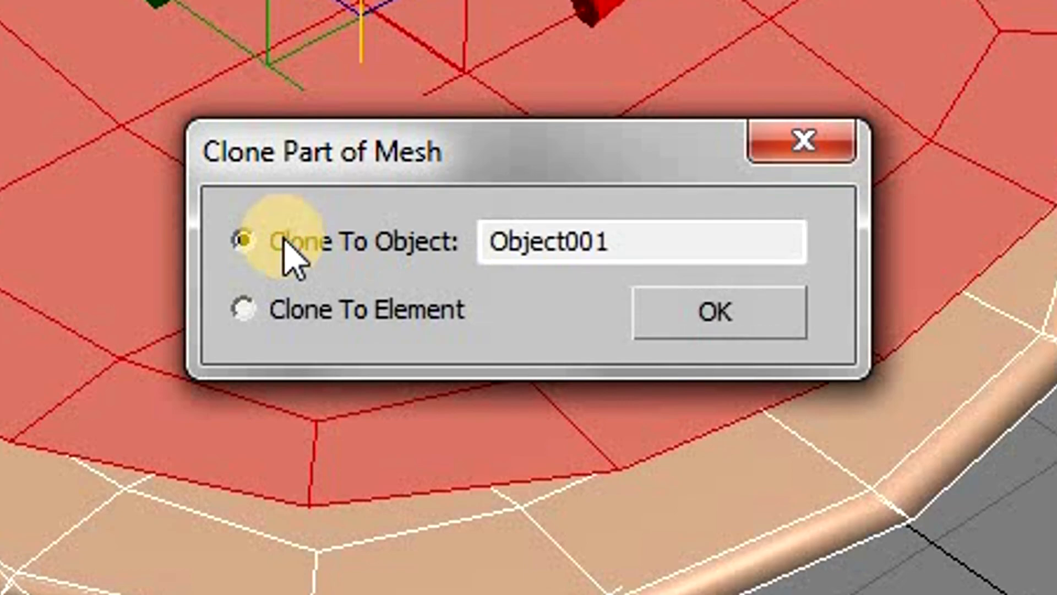
pyautogui.click(717, 311)
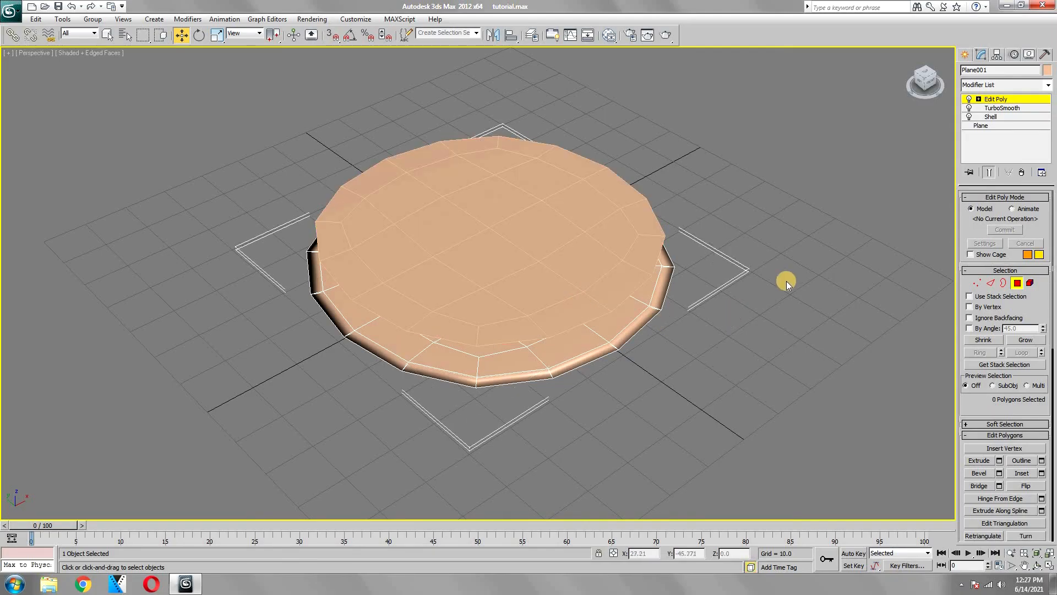
# Hide the original disc and keep Object001 as an Editable Poly for further editing
pyautogui.click(966, 55)
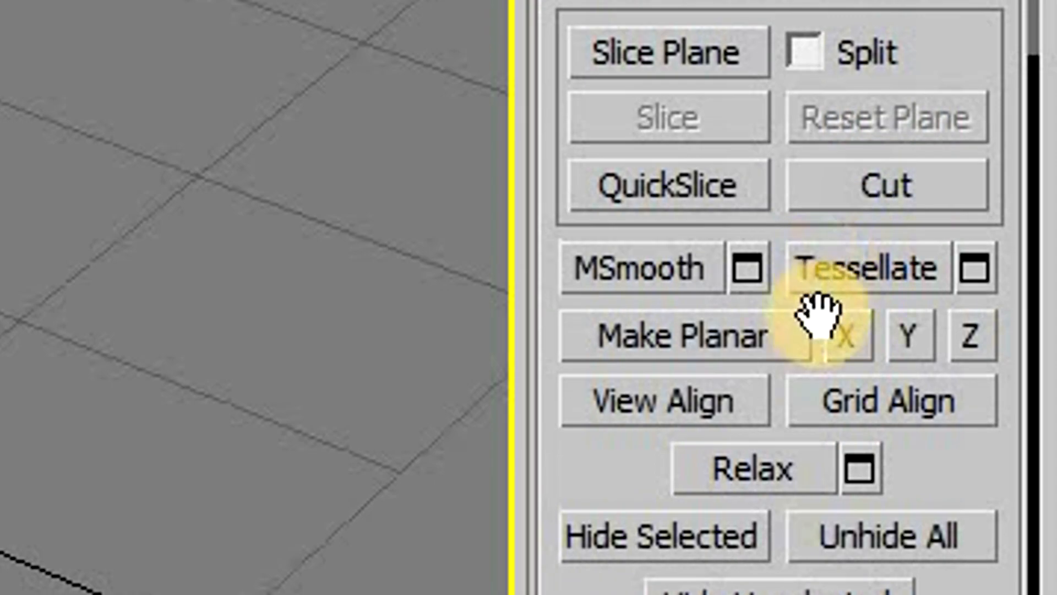
pyautogui.moveTo(978, 364)
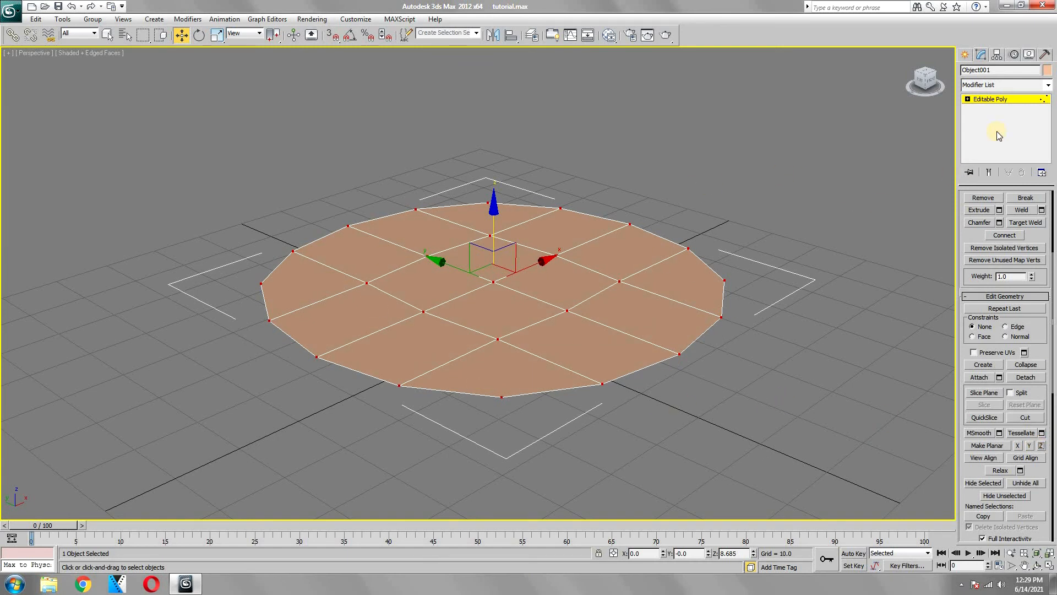
# Move Object001's vertices in Top view into an irregular outline with one straight angled side
pyautogui.click(965, 55)
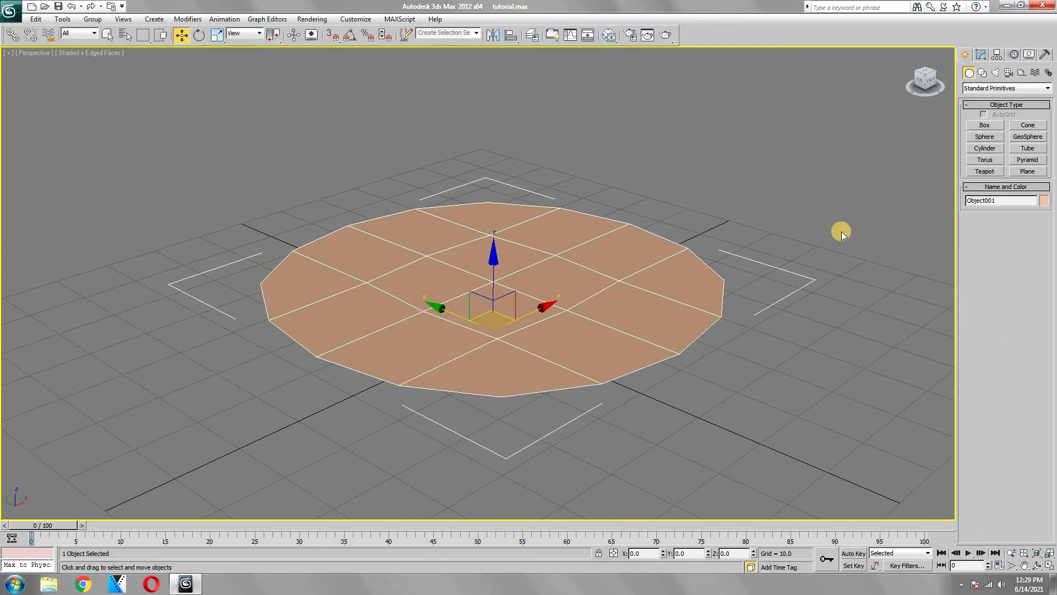
pyautogui.moveTo(782, 263)
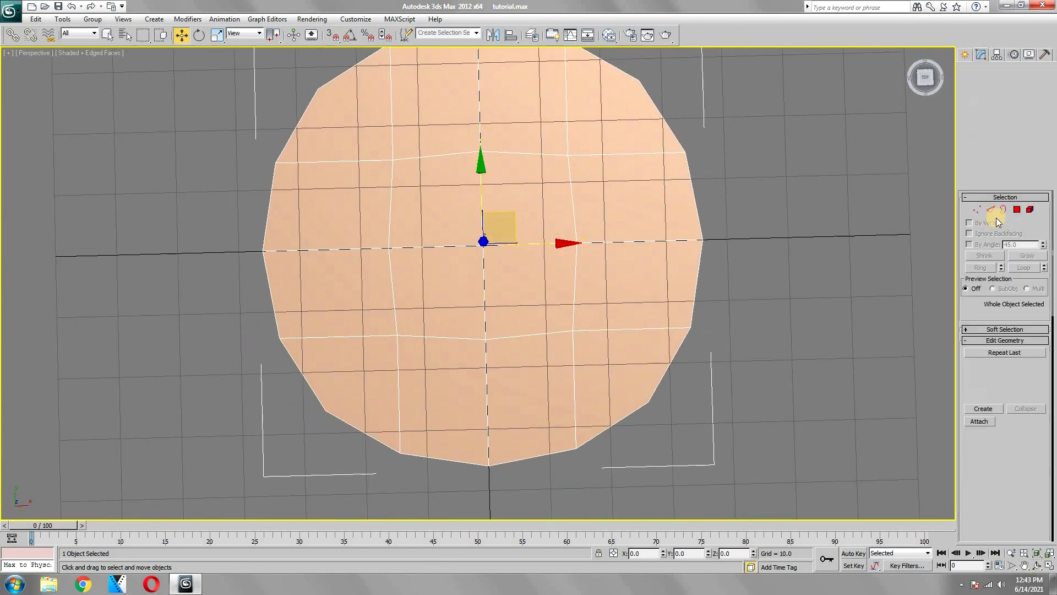
pyautogui.click(977, 209)
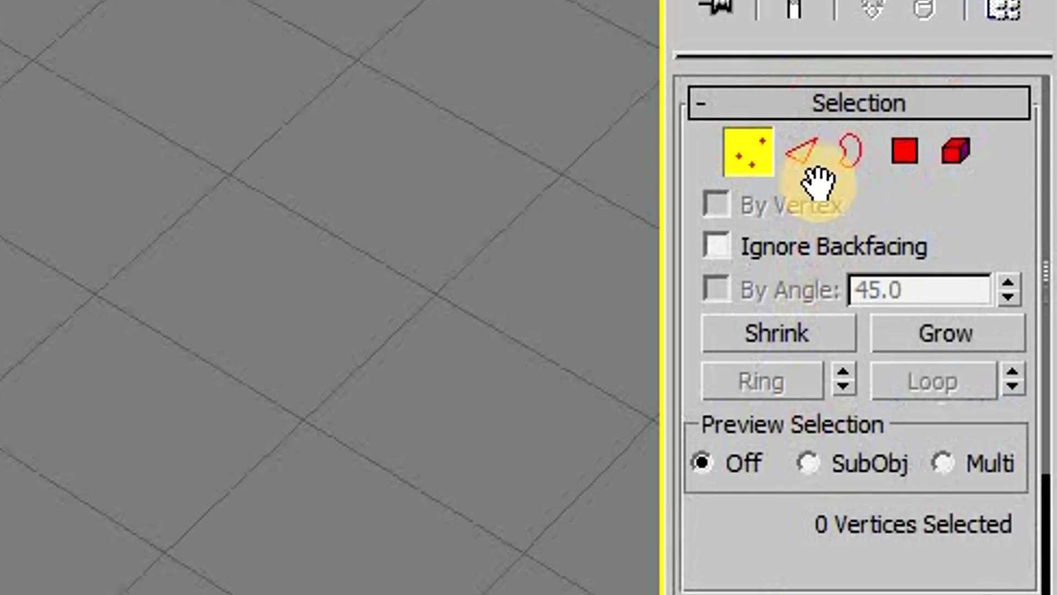
# Add edge lines across the reshaped surface in Edge mode, then return to whole-object editing
pyautogui.click(811, 151)
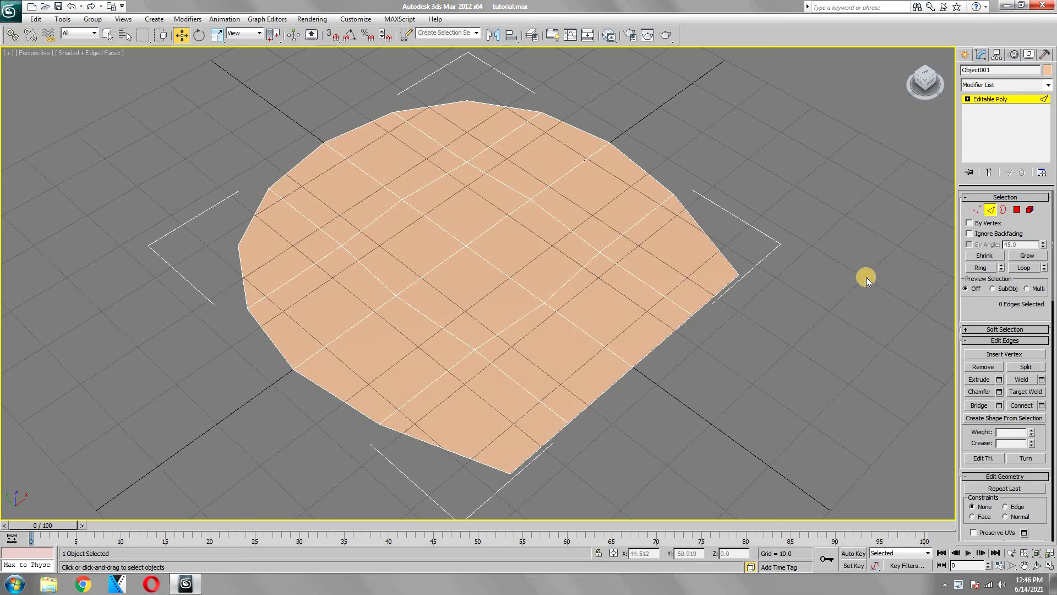
pyautogui.click(678, 337)
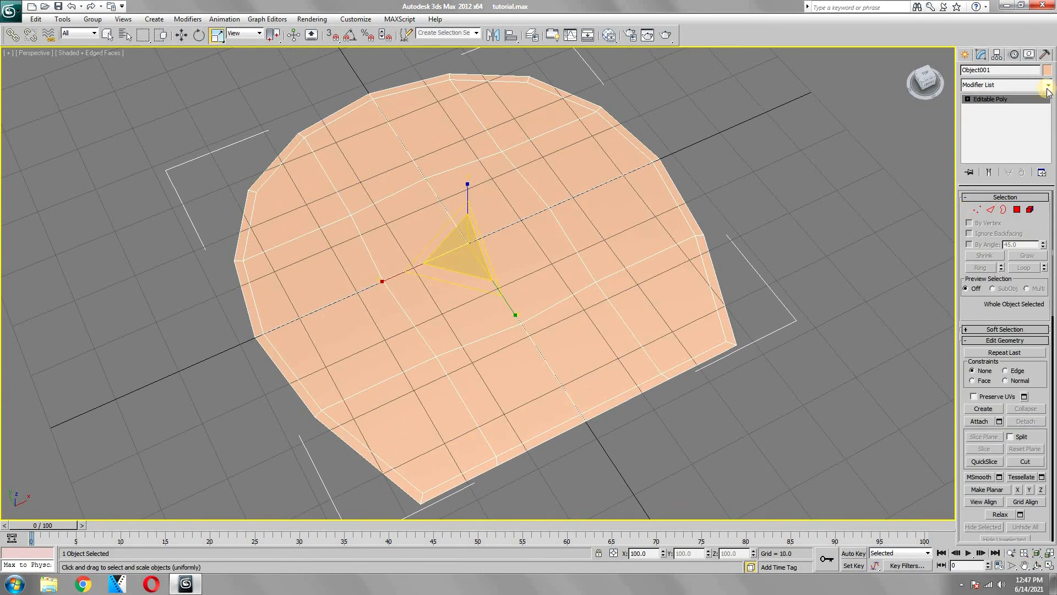
# Add a Shell modifier to Object001 with Outer Amount 3.55 to make a thin slab
pyautogui.click(1046, 85)
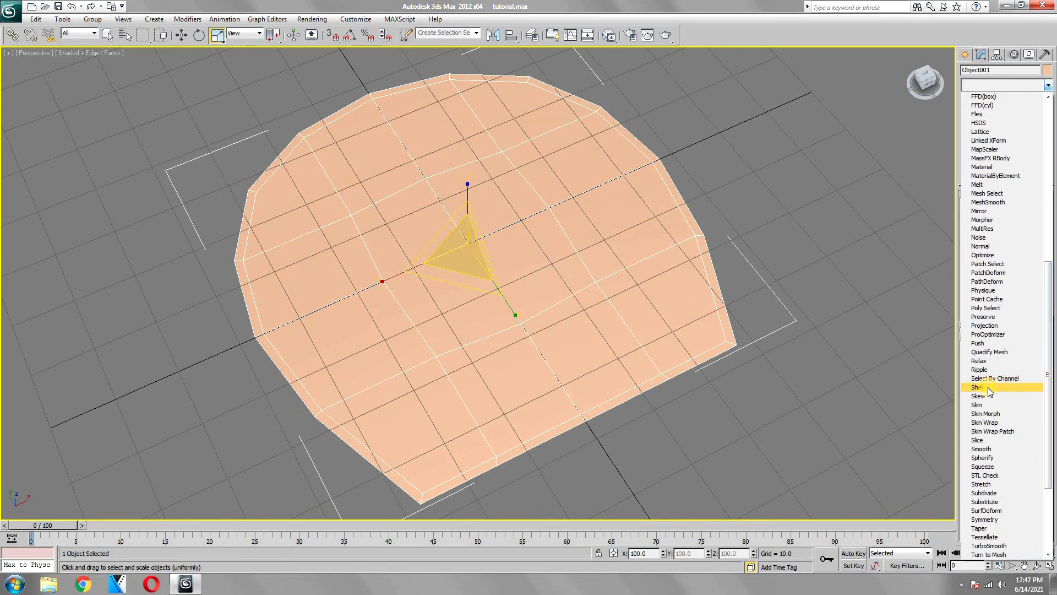
pyautogui.click(978, 387)
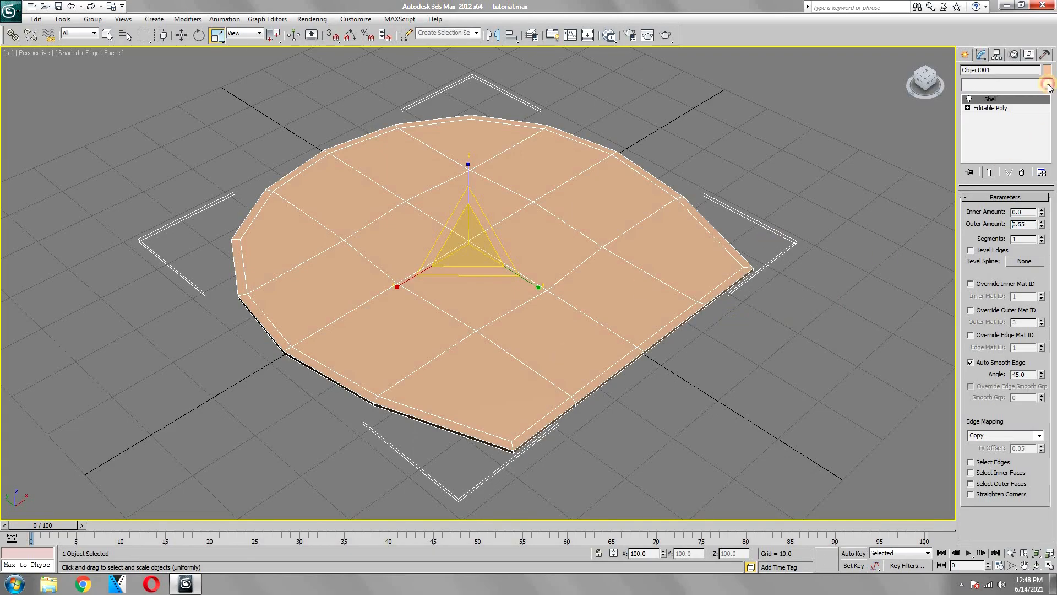
pyautogui.click(1050, 85)
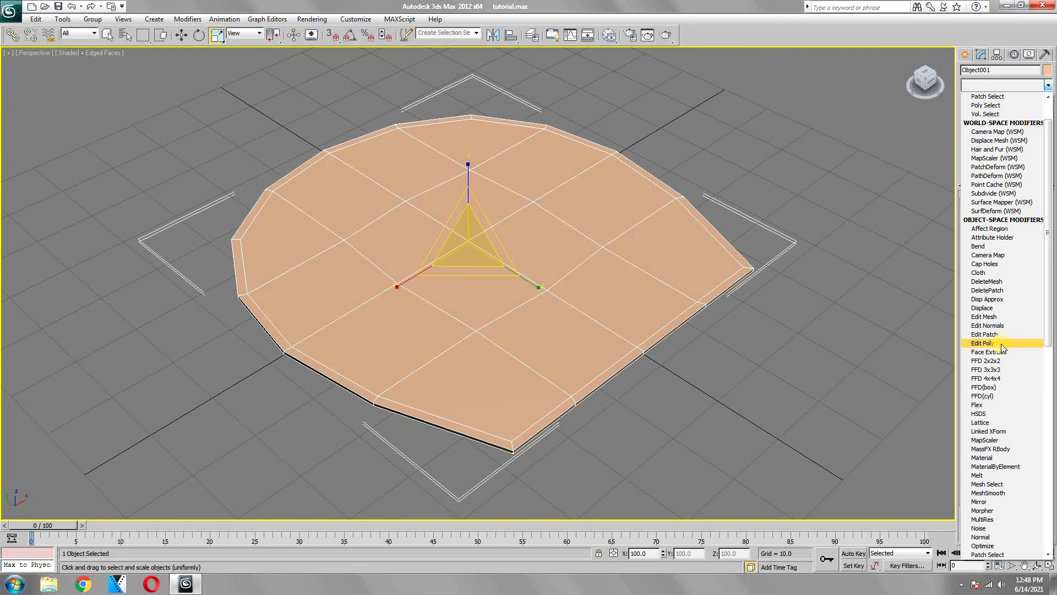
# In a new Edit Poly, extrude the top faces and chamfer the rim edges into a narrow border
pyautogui.click(989, 342)
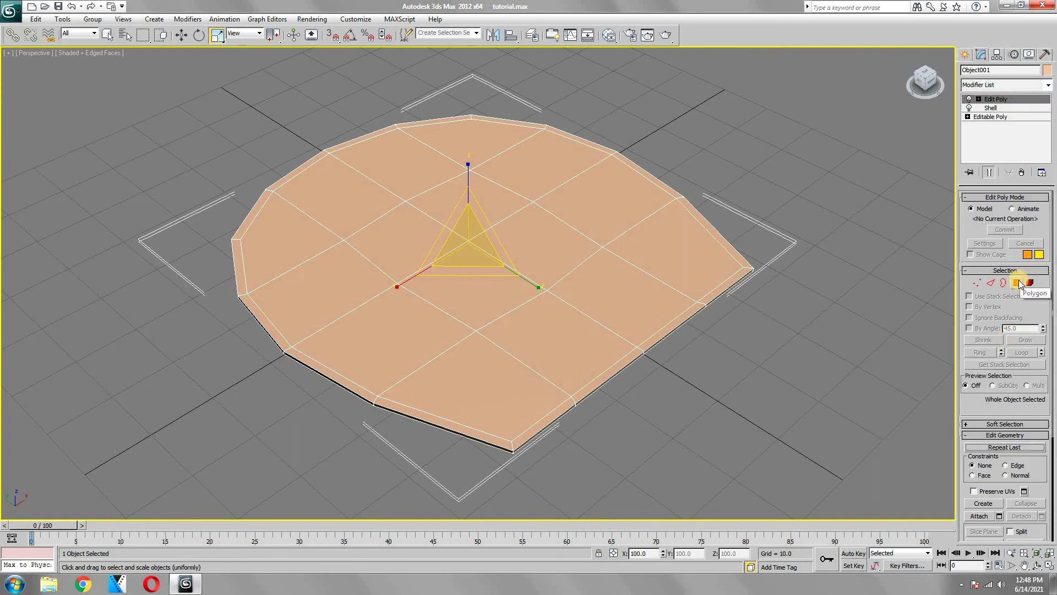
pyautogui.click(1030, 283)
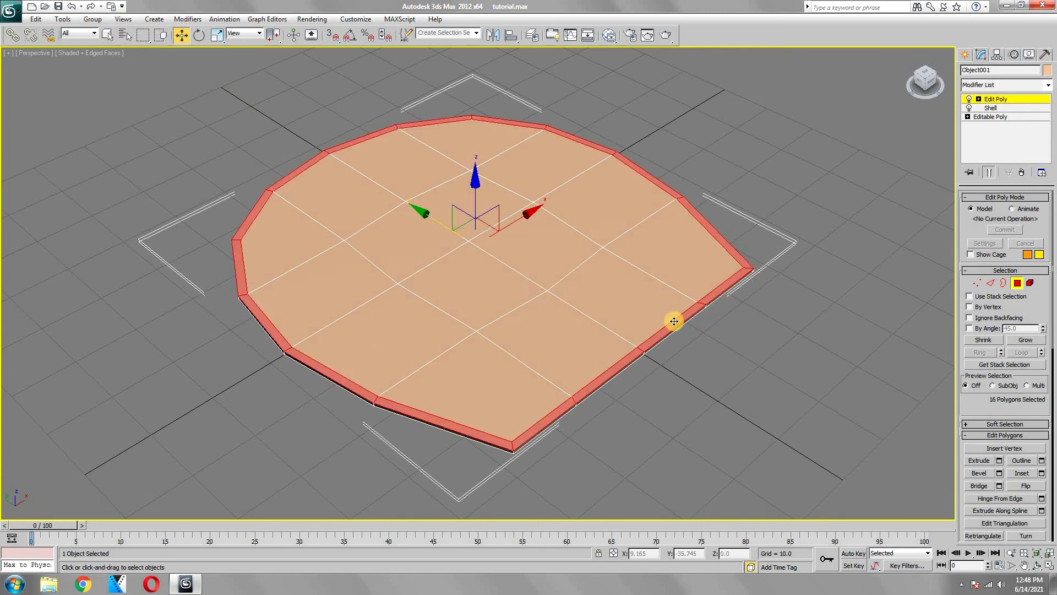
pyautogui.moveTo(727, 423)
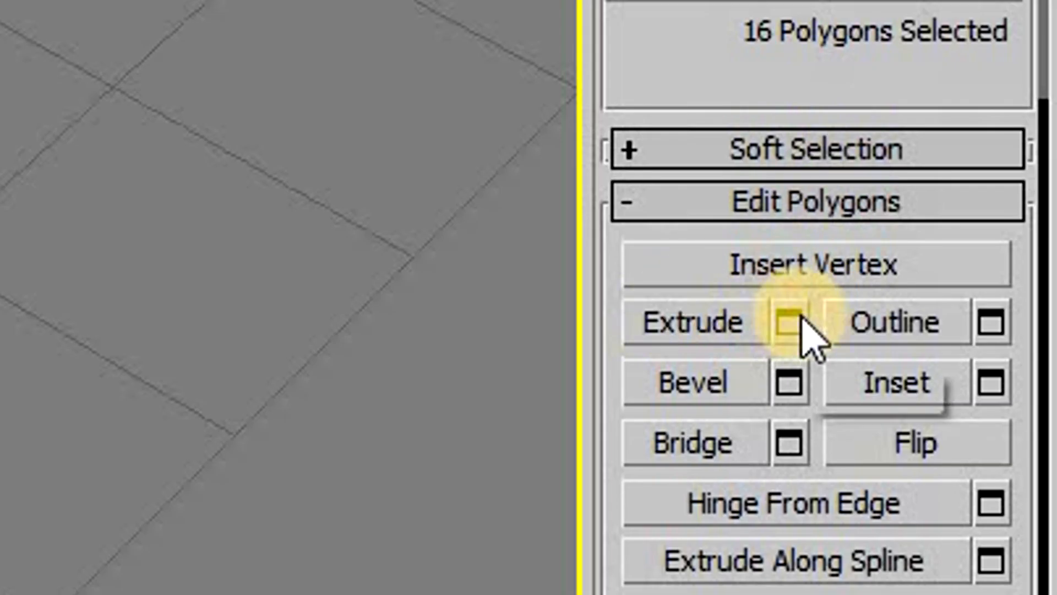
pyautogui.click(786, 322)
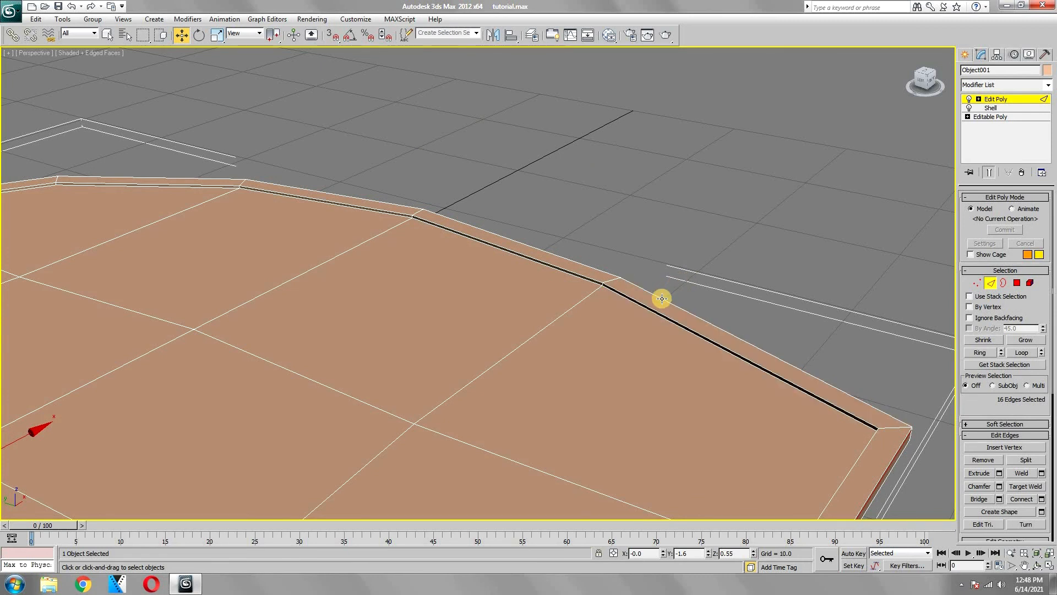
pyautogui.click(661, 298)
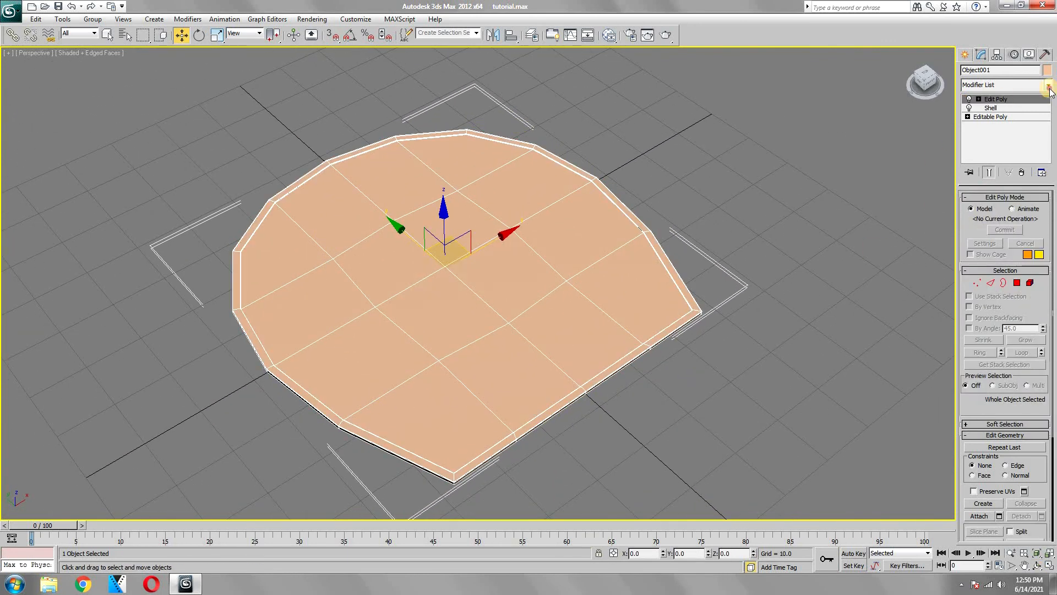
# Add TurboSmooth with 3 iterations to round the bordered slab into a soft, dense shape
pyautogui.click(1046, 85)
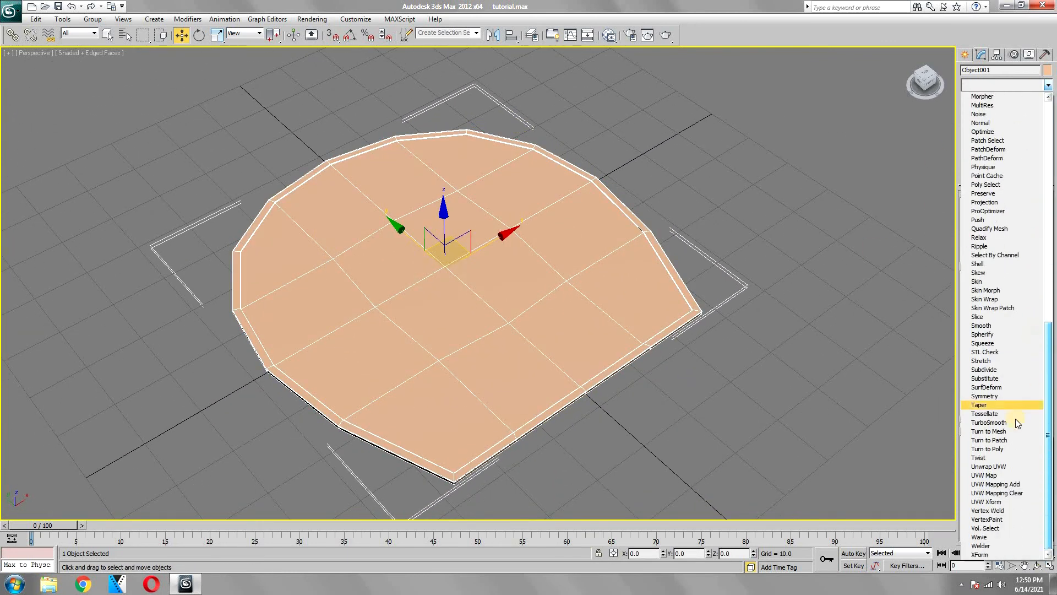
pyautogui.click(988, 422)
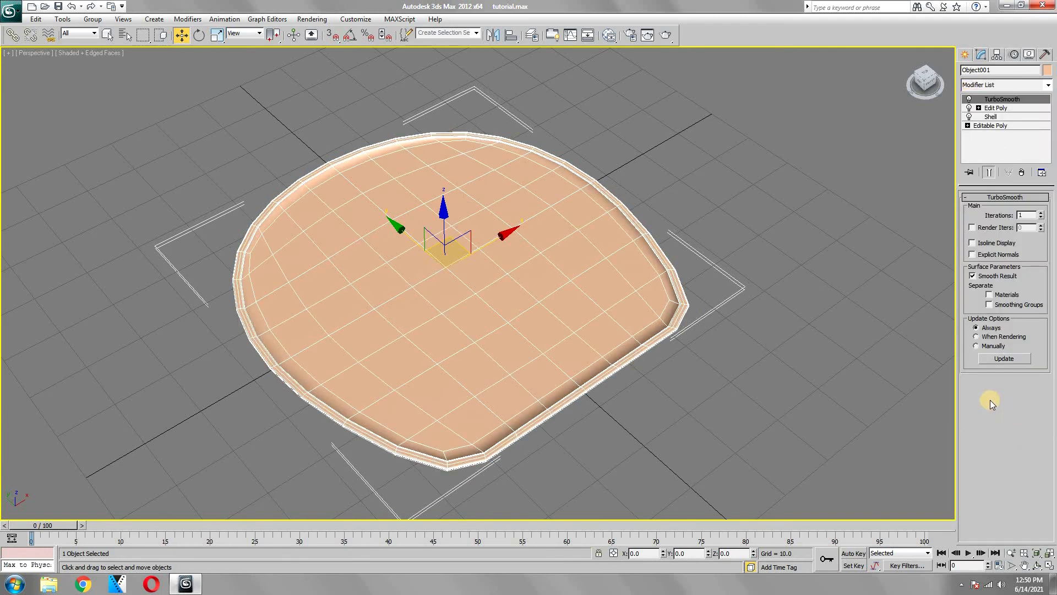
pyautogui.moveTo(1044, 216)
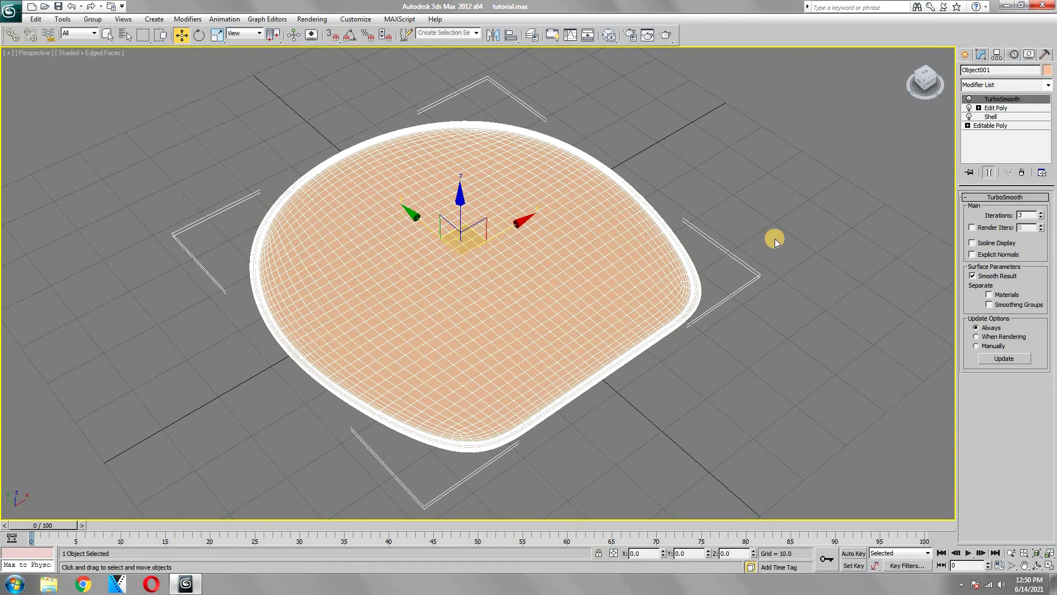
pyautogui.moveTo(695, 207)
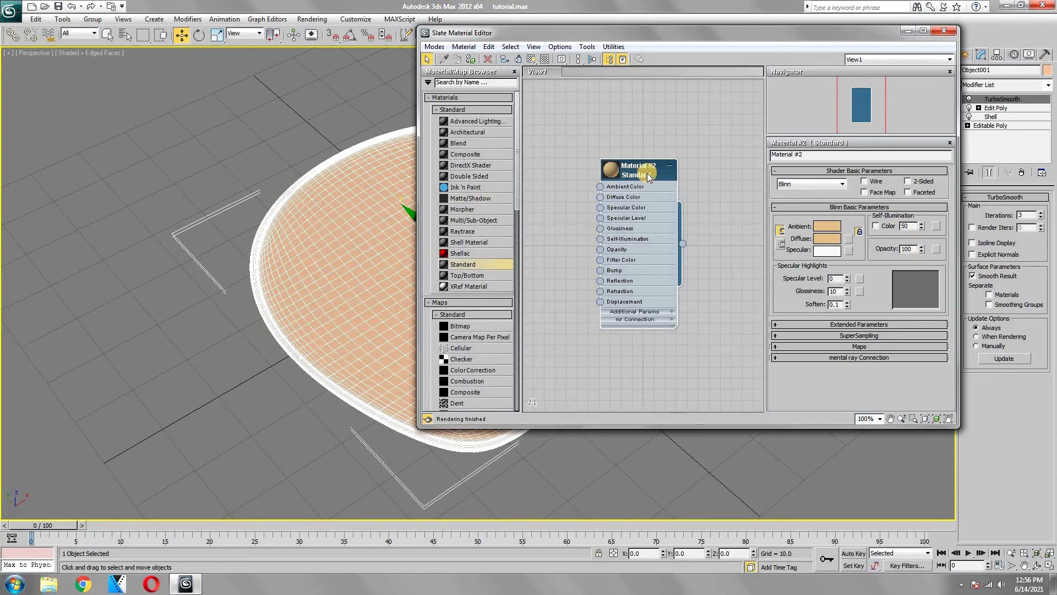
# Assign Material #2 to the slab, create a second Standard material and minimize the editor
pyautogui.rightClick(636, 169)
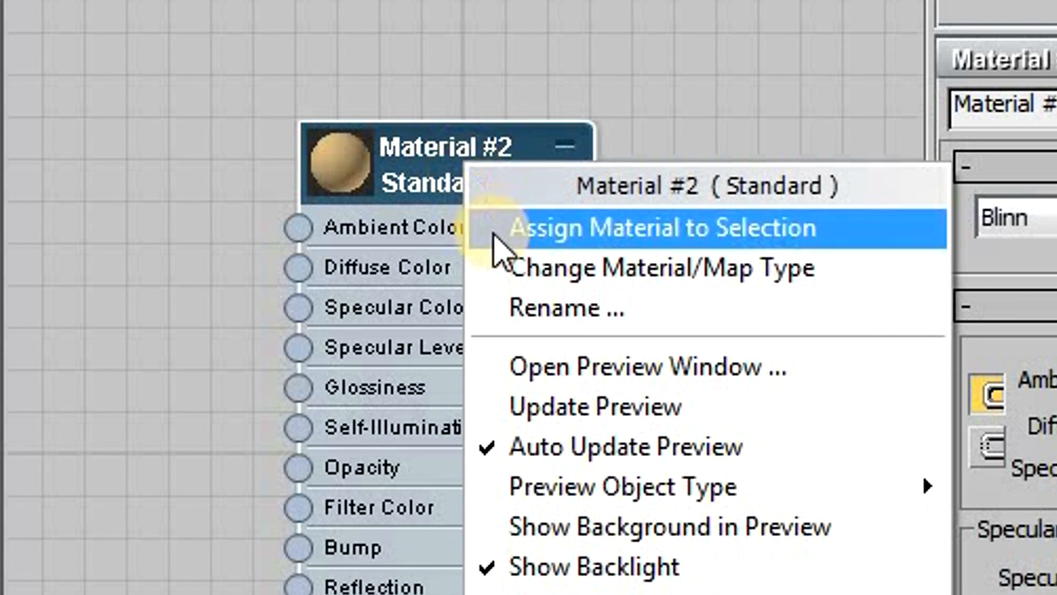
pyautogui.moveTo(810, 239)
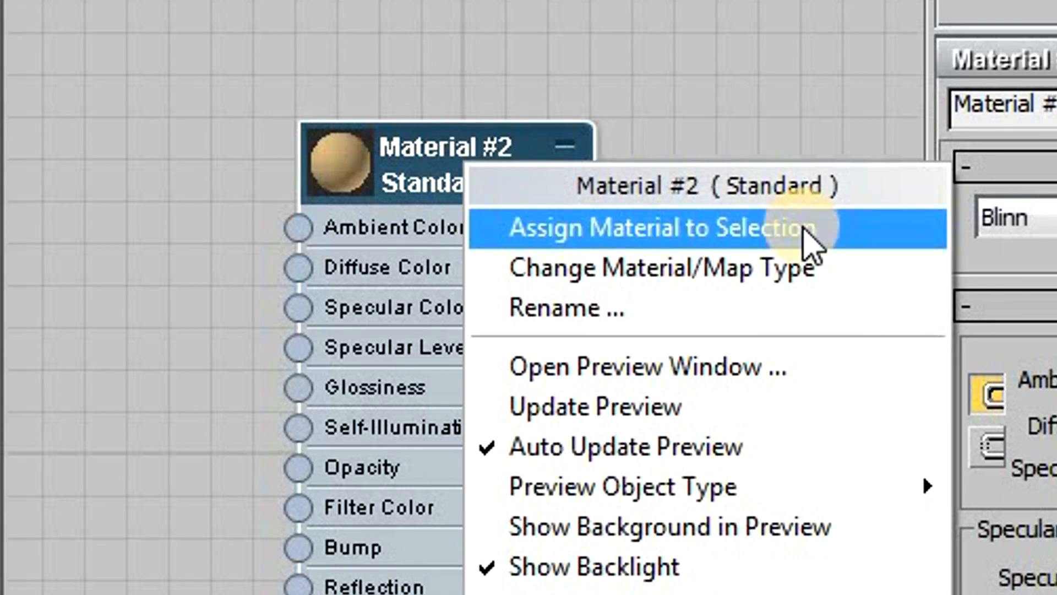
pyautogui.click(659, 227)
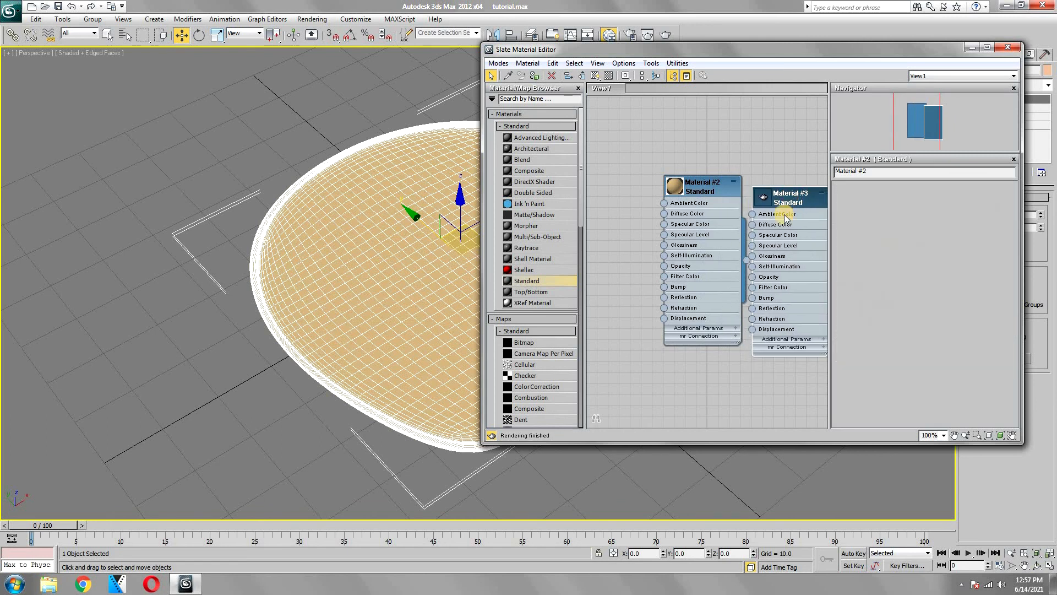
pyautogui.click(787, 196)
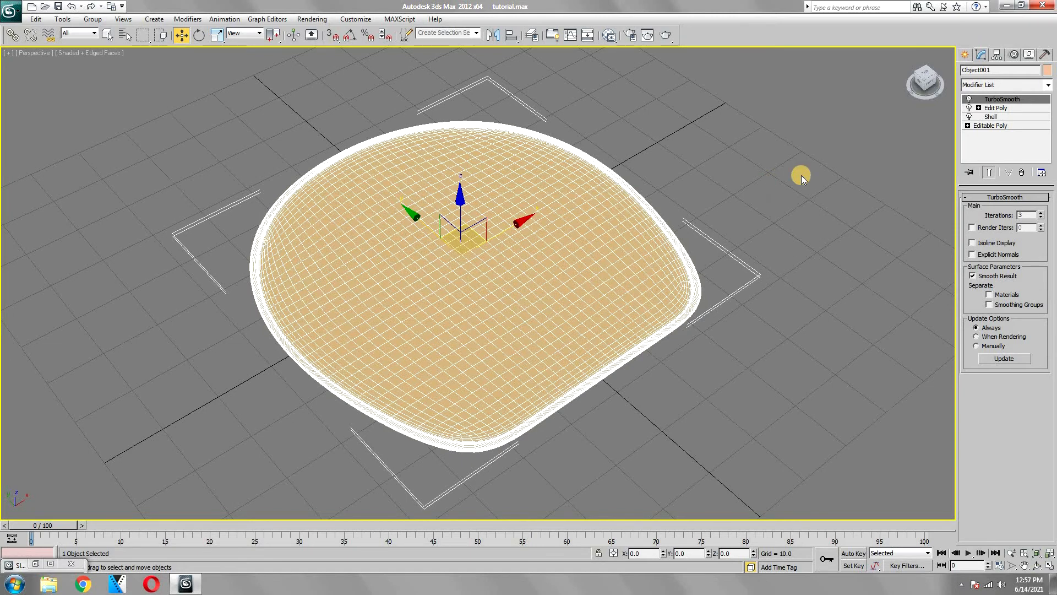
# View the slab from the Top viewport and enter polygon selection on the new Edit Poly layer
pyautogui.click(1002, 84)
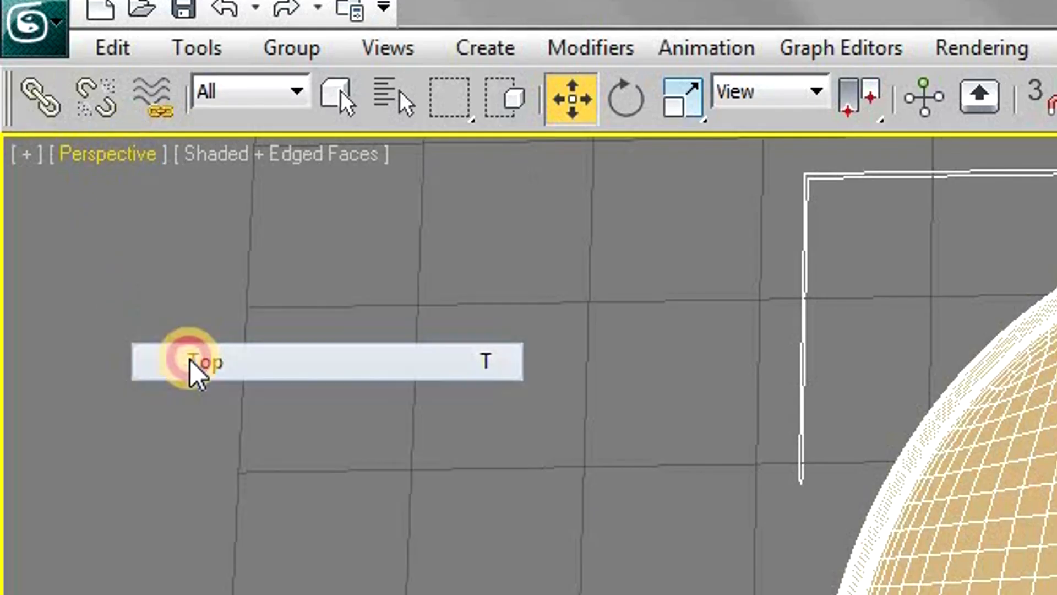
pyautogui.click(206, 362)
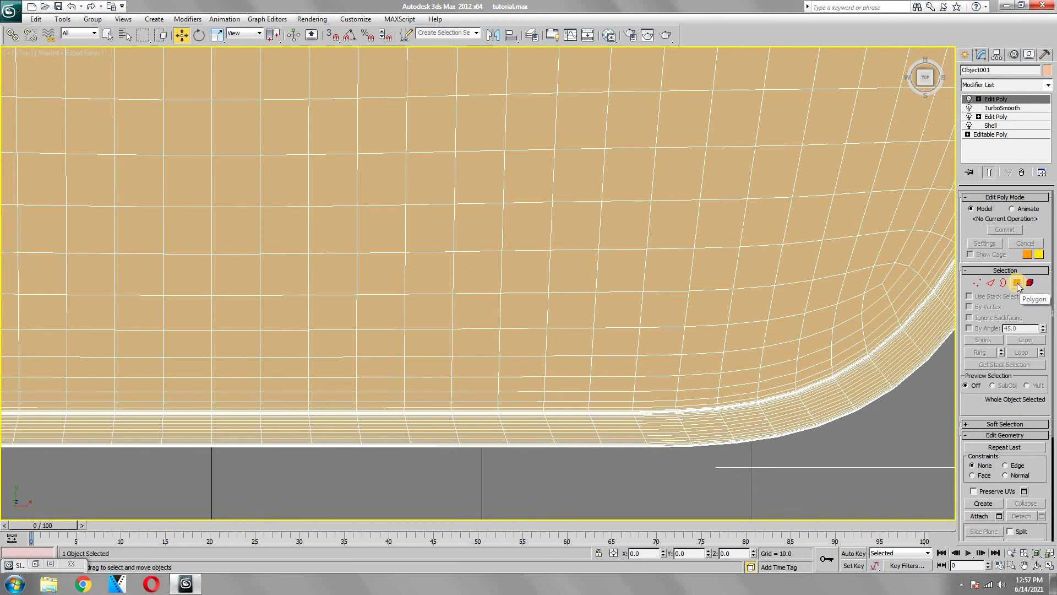
pyautogui.click(1017, 283)
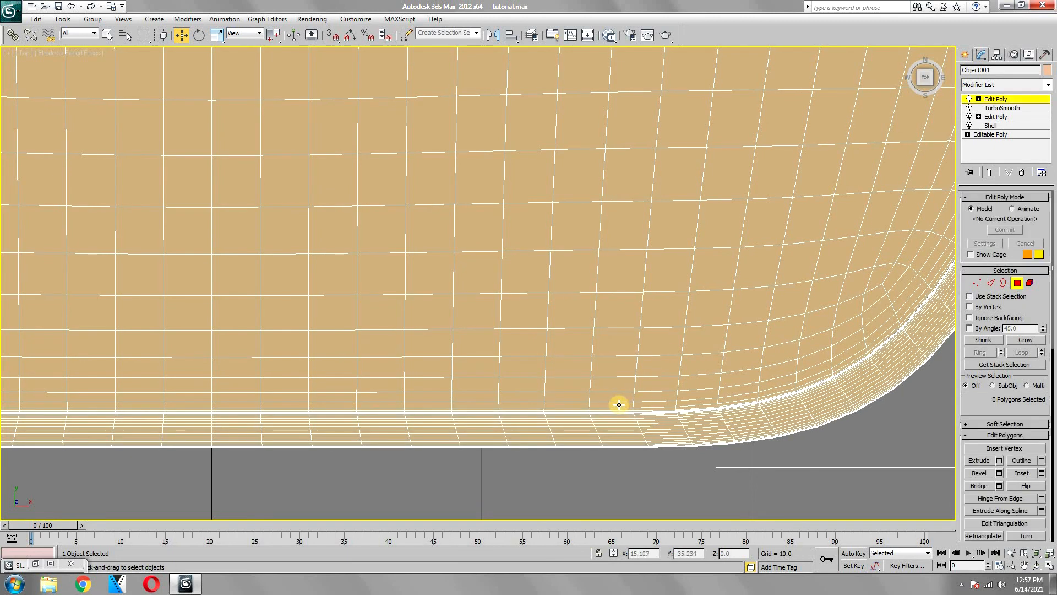
# Select the band of rim polygons, including the corner faces, around the slab's edge
pyautogui.click(619, 404)
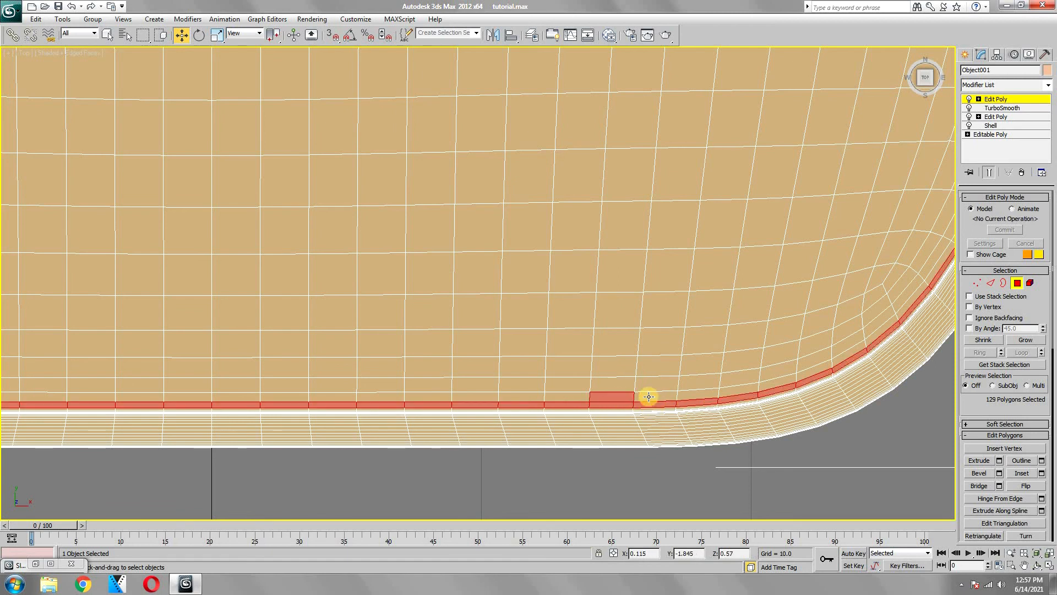
pyautogui.click(1024, 339)
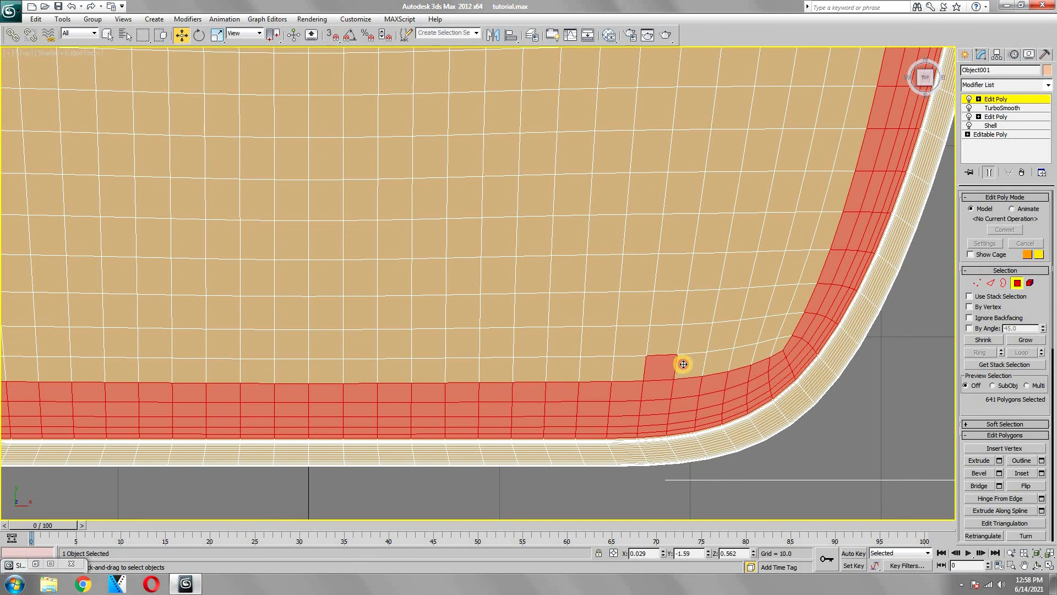
pyautogui.click(804, 397)
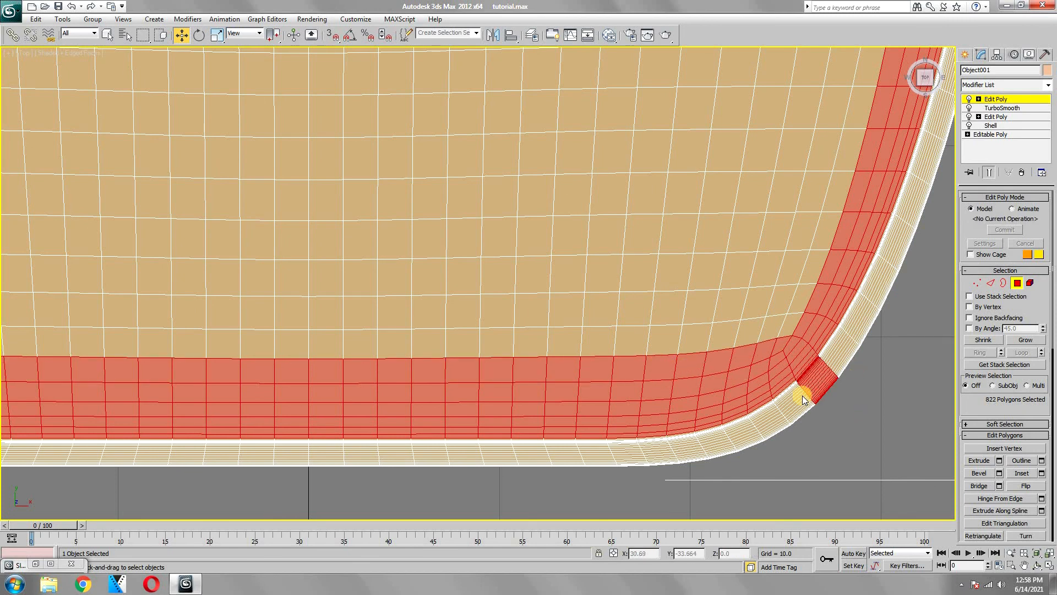
pyautogui.moveTo(572, 288)
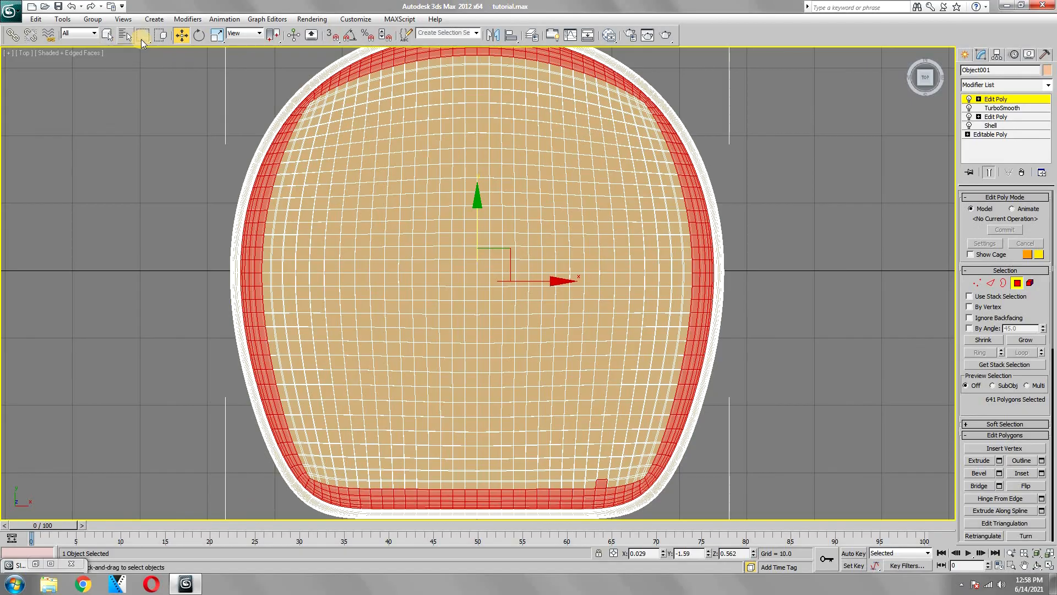
# Paint-select the left half of the slab's top polygons with Ignore Backfacing, adding to the rim band
pyautogui.click(142, 34)
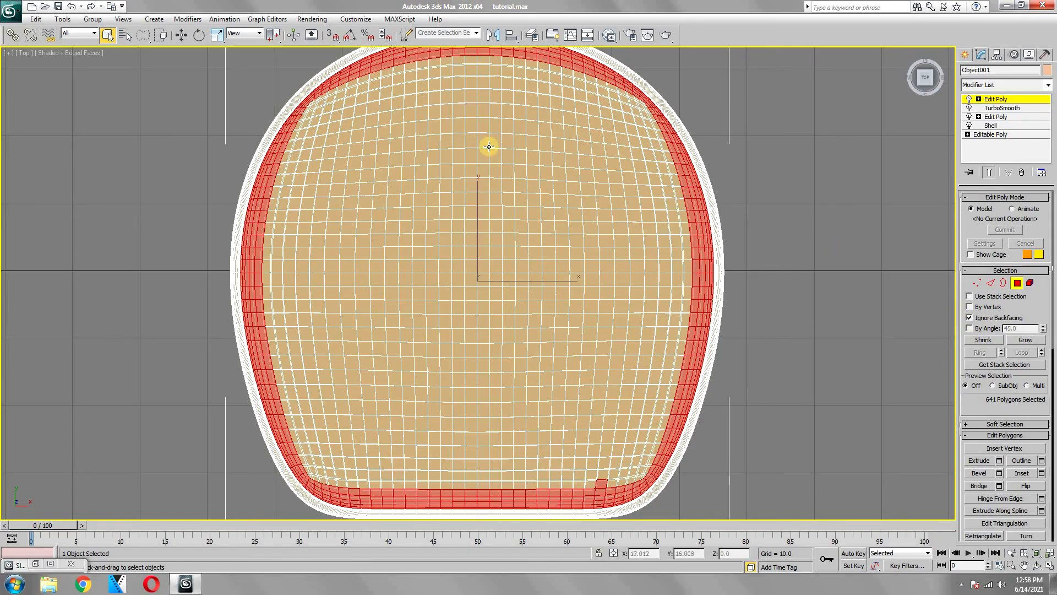
pyautogui.moveTo(314, 95)
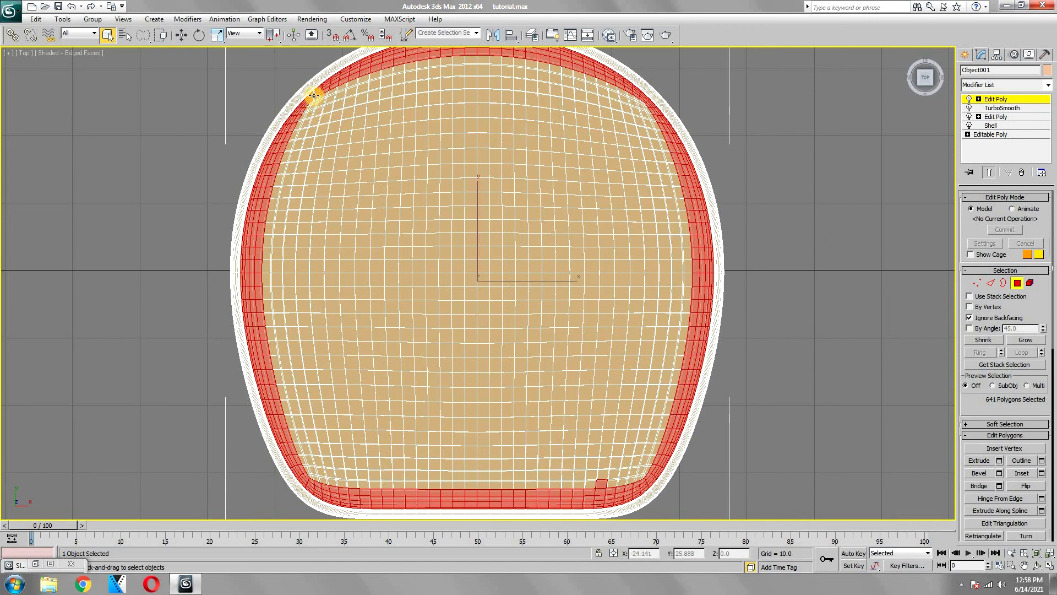
pyautogui.moveTo(269, 181)
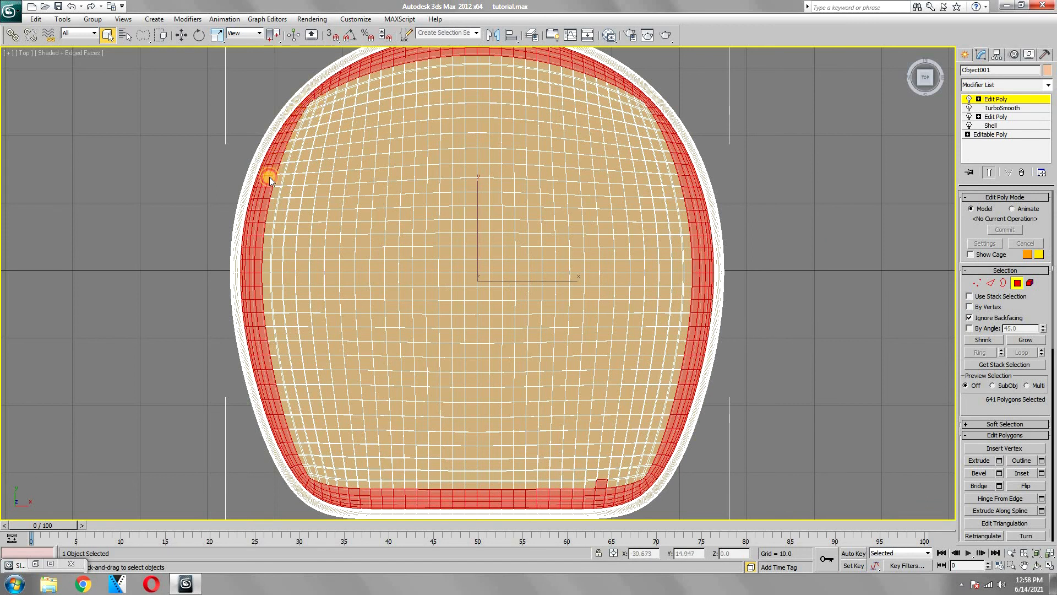
pyautogui.moveTo(276, 394)
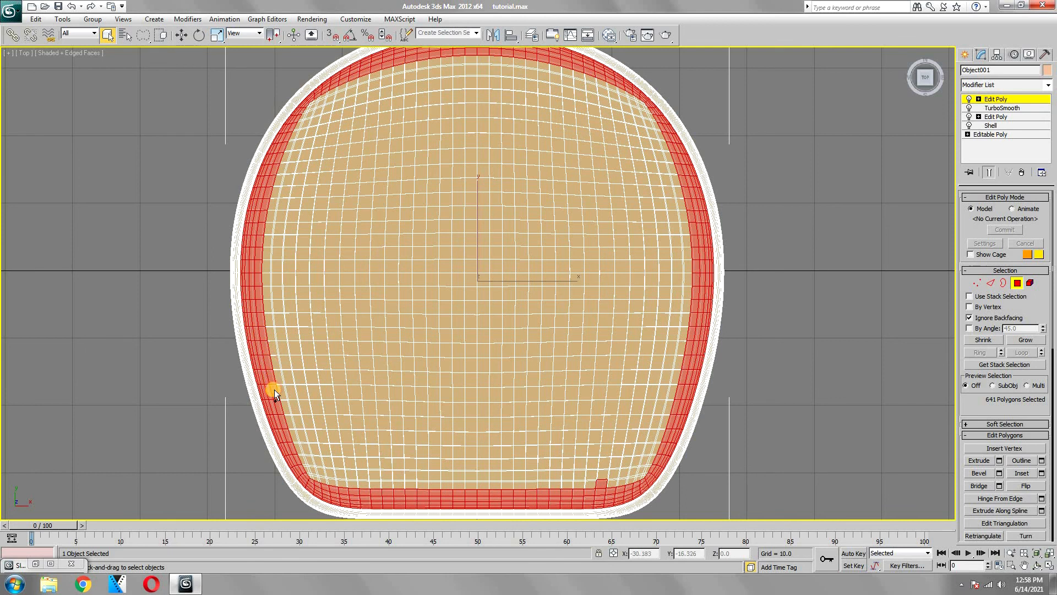
pyautogui.moveTo(439, 359)
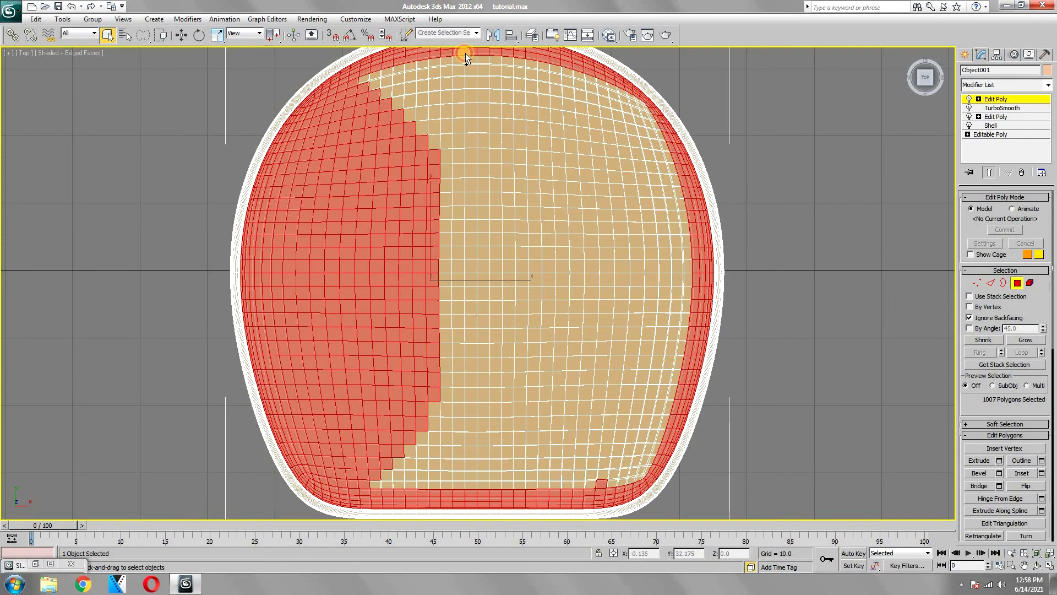
pyautogui.click(1024, 339)
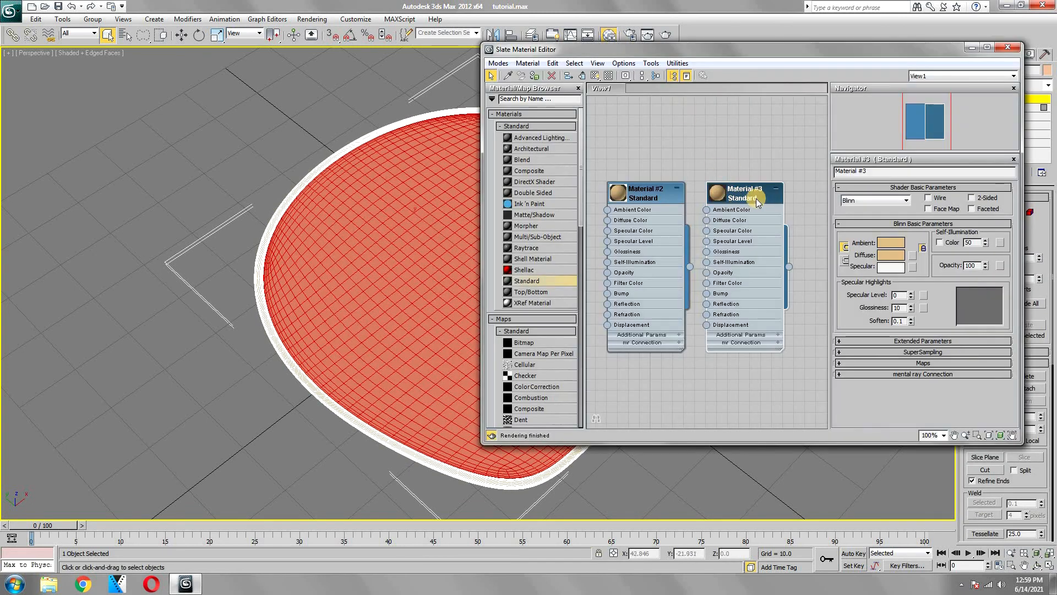
pyautogui.moveTo(770, 215)
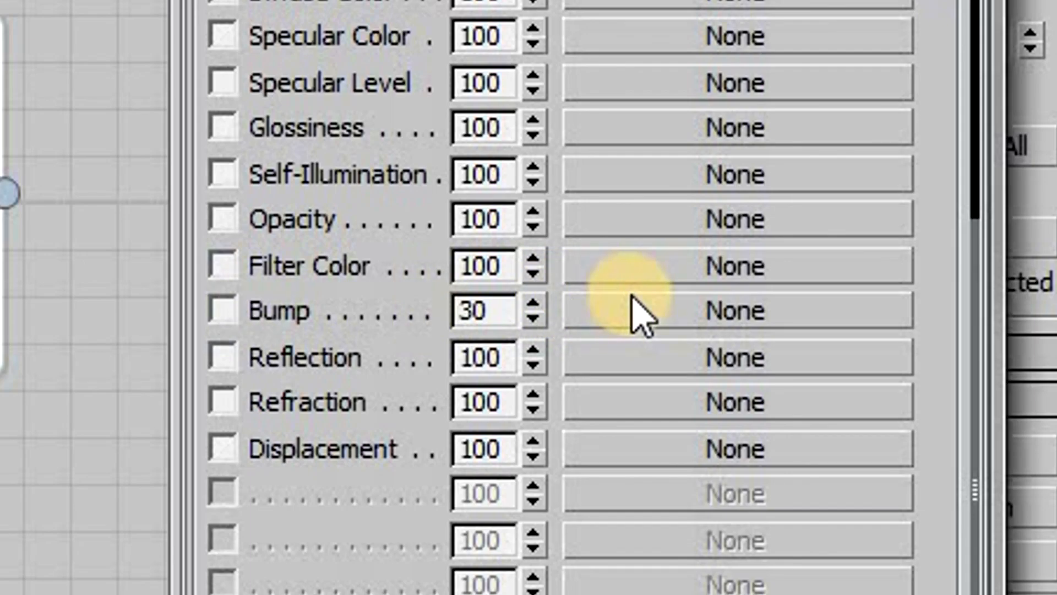
# Assign tile.jpg as the bump map of the wafer material
pyautogui.click(740, 311)
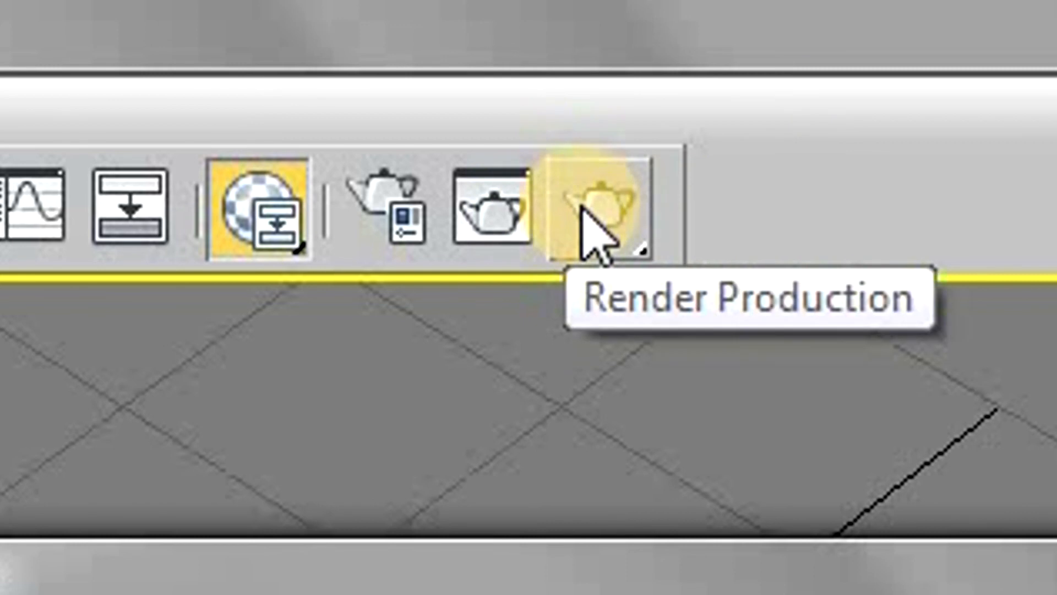
# Test-render, raise the bump amount to 75 and rotate the tile map's W Angle to 25
pyautogui.click(591, 212)
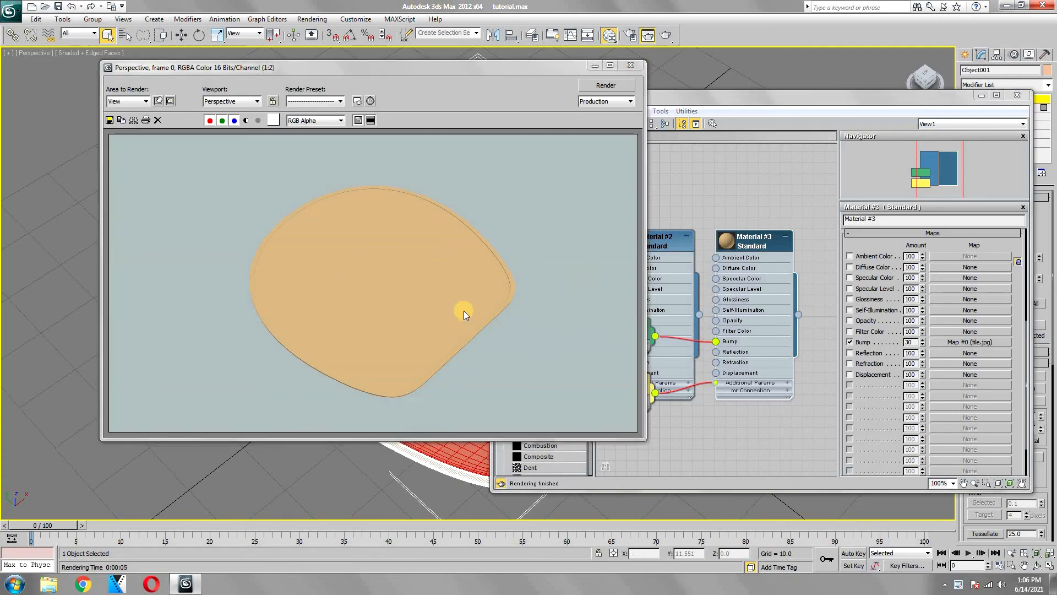
pyautogui.click(629, 65)
pyautogui.write('75')
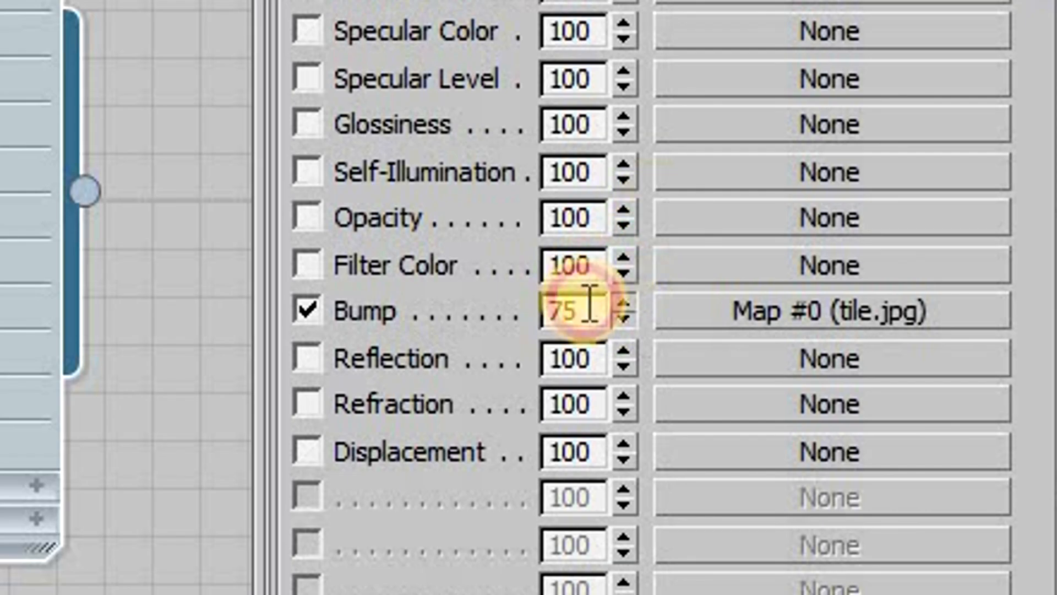
pyautogui.click(626, 321)
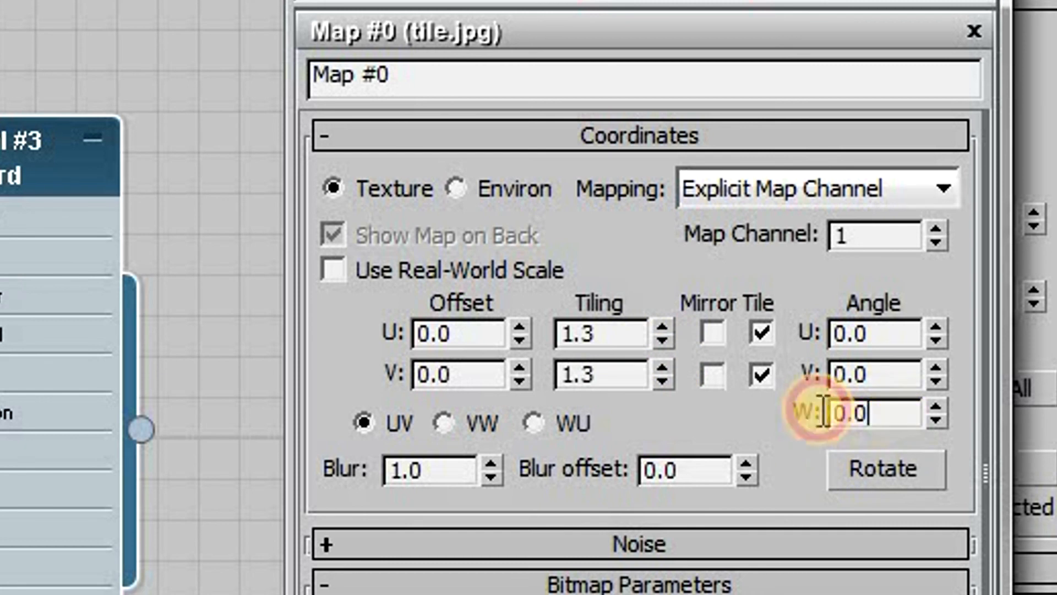
pyautogui.write('25.0')
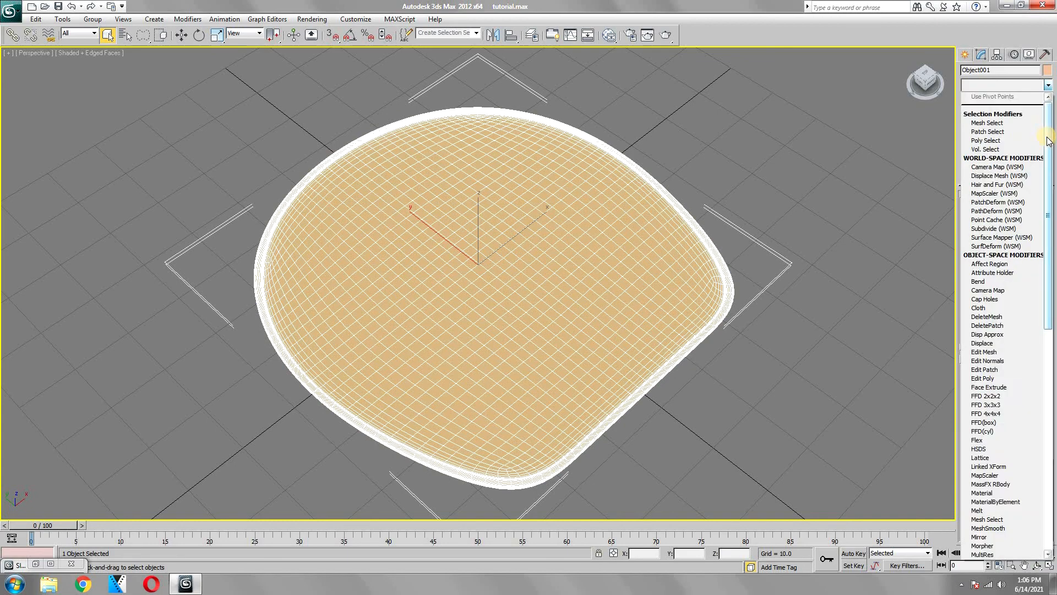
# Add a planar UVW Map to Object001 and render to confirm the tile pattern shows
pyautogui.scroll(-3)
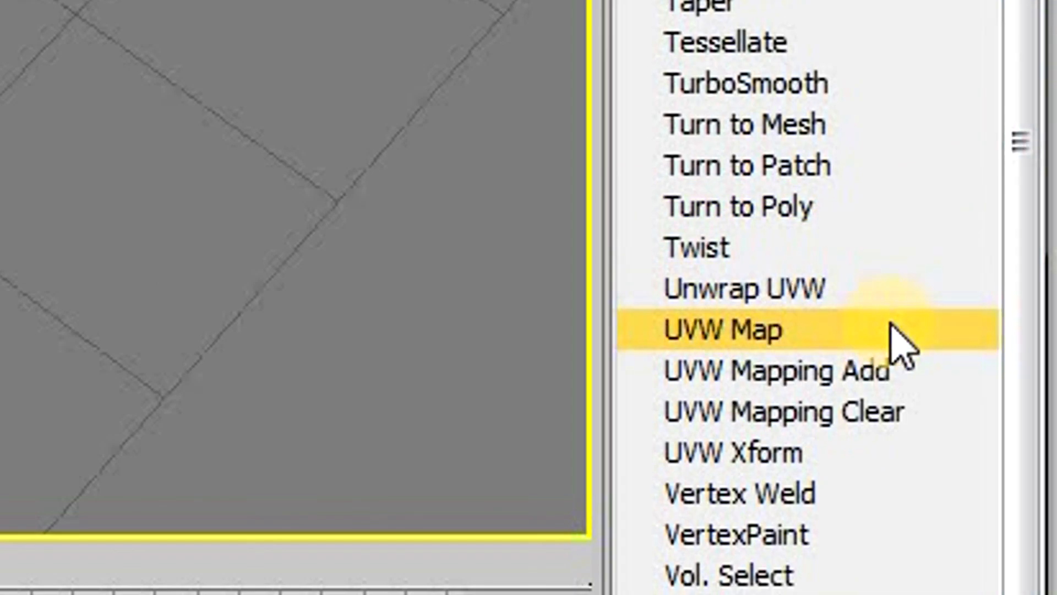
pyautogui.click(724, 329)
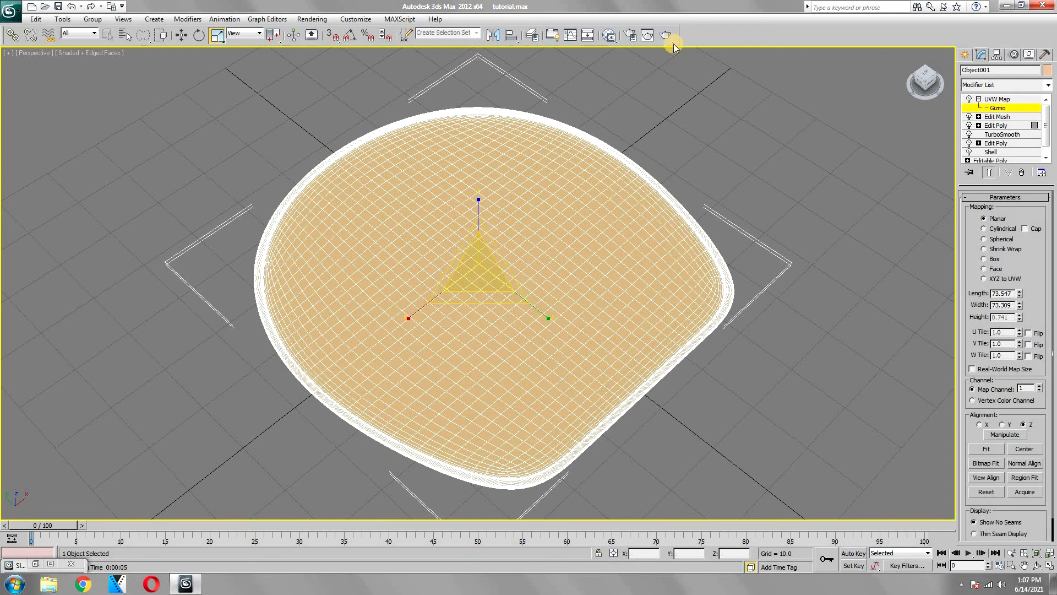
pyautogui.click(648, 35)
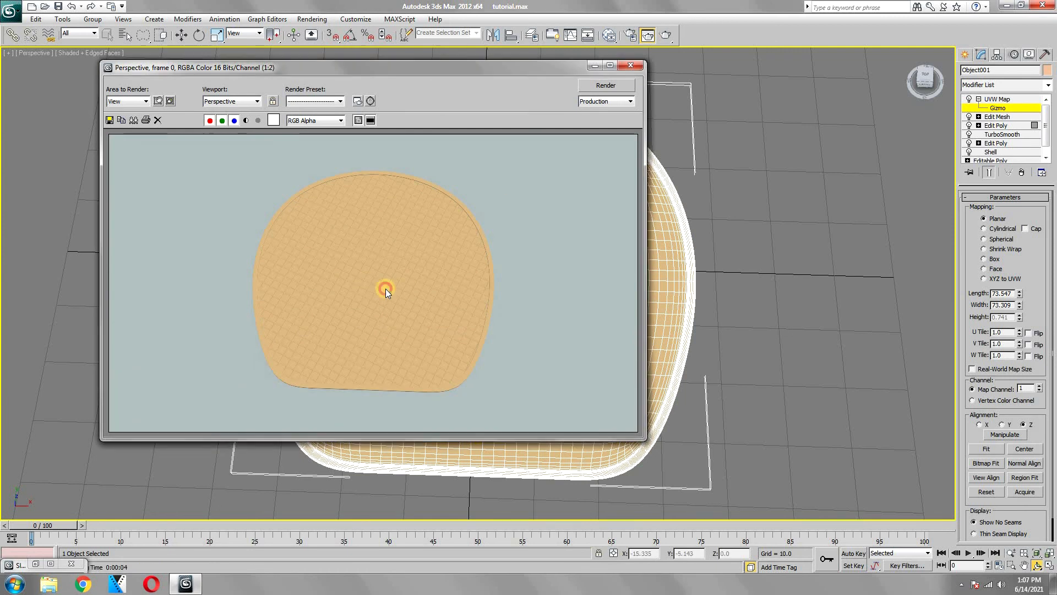
pyautogui.click(630, 65)
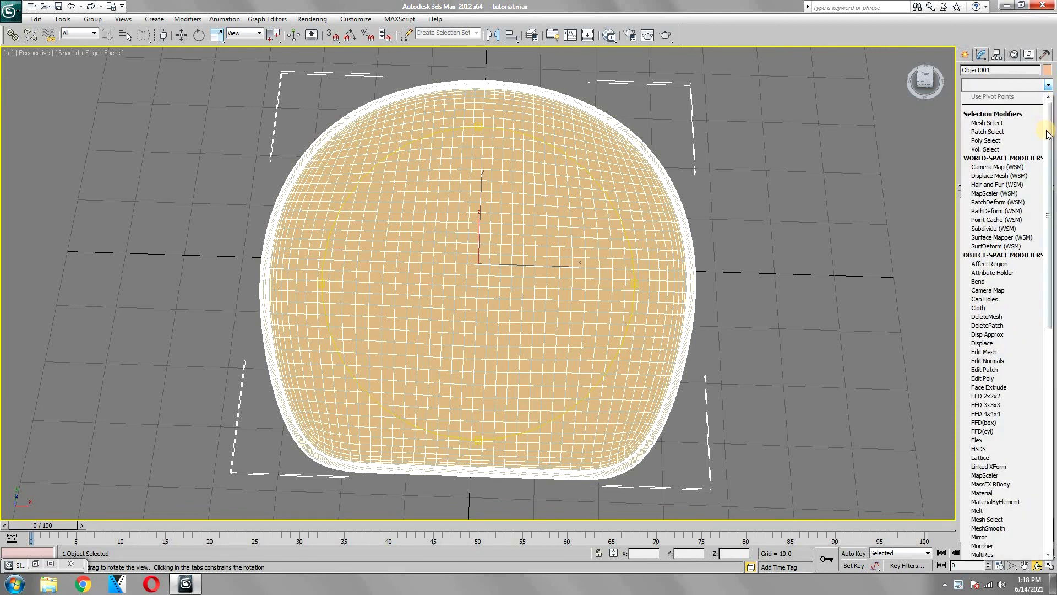
# Bend the wafer about 493 degrees around the X axis into a rolled tube, then return to the UVW Map layer
pyautogui.scroll(-3)
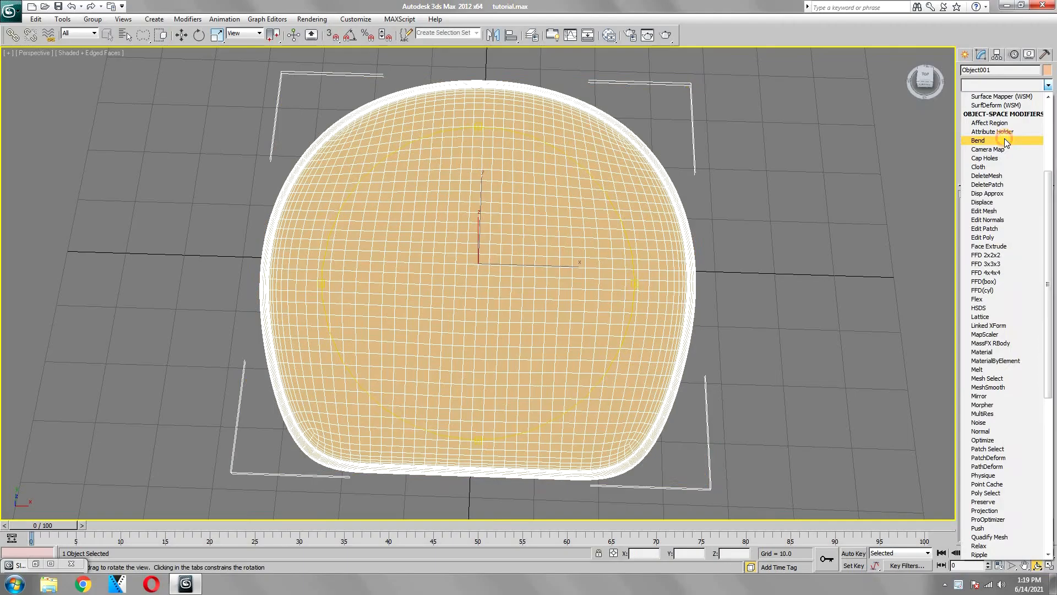
pyautogui.click(978, 140)
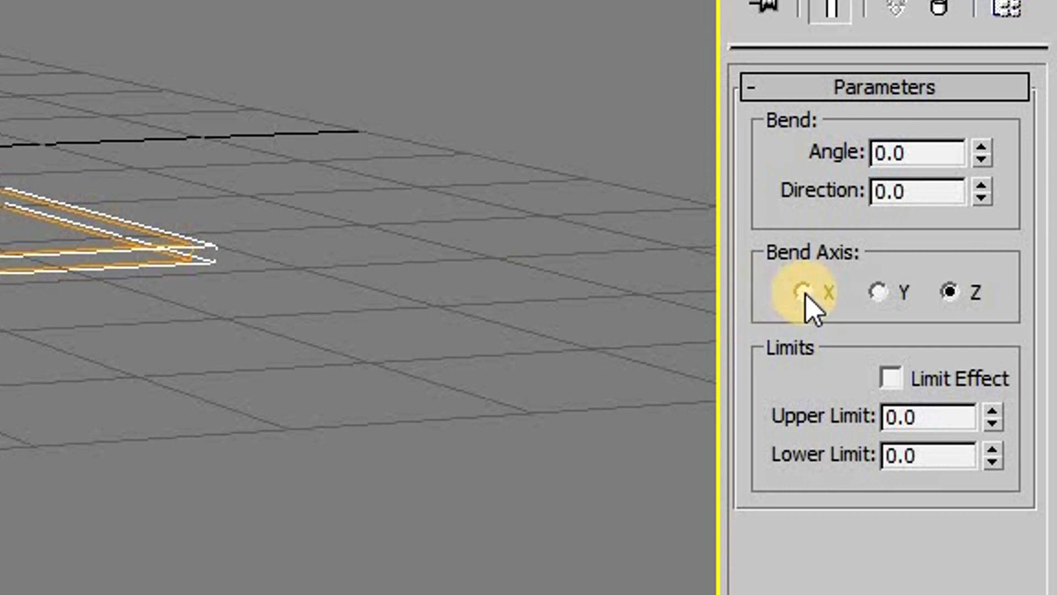
pyautogui.click(800, 290)
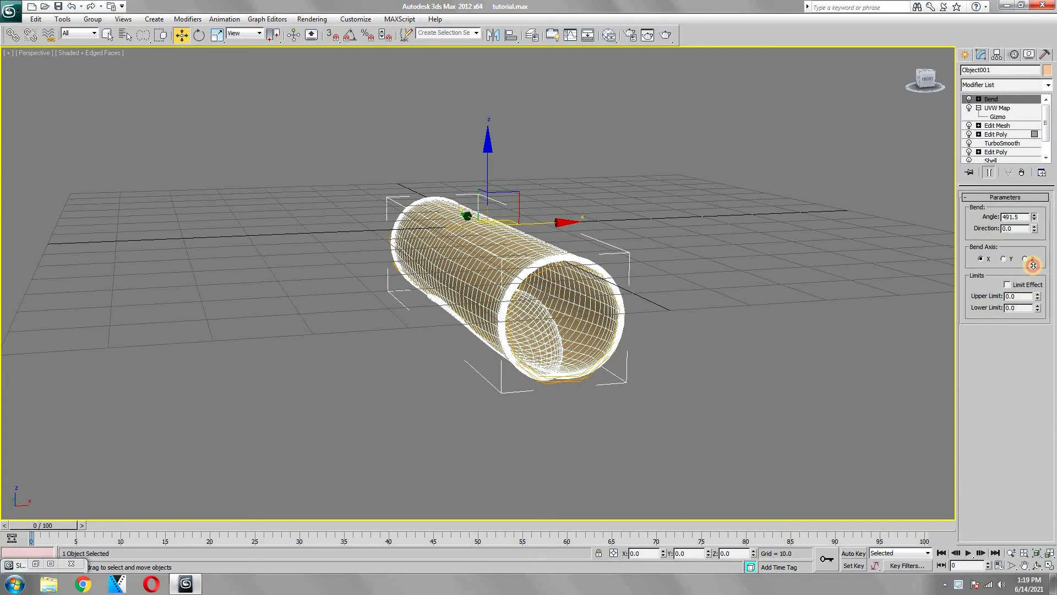
pyautogui.click(1033, 215)
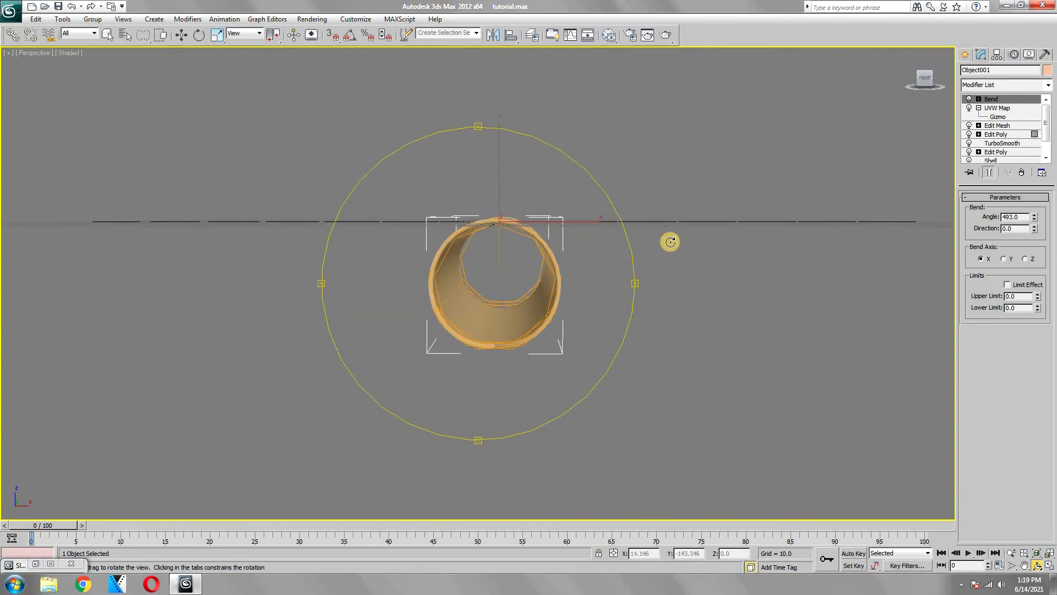
pyautogui.click(998, 109)
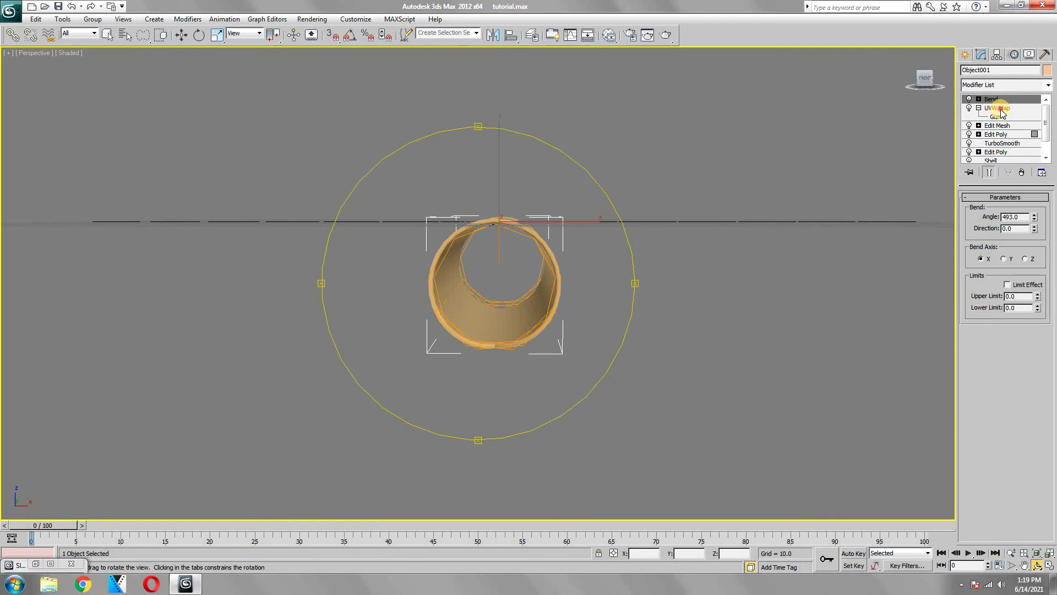
pyautogui.click(999, 107)
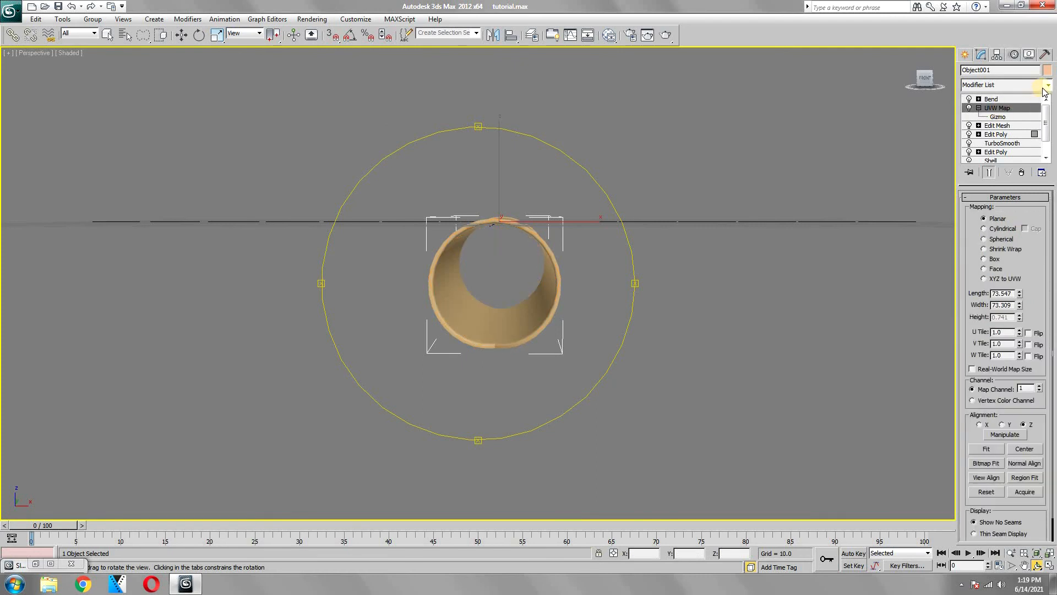
# Add an FFD 4x4x4 lattice above the UVW Map and enter its Control Points level
pyautogui.click(1042, 85)
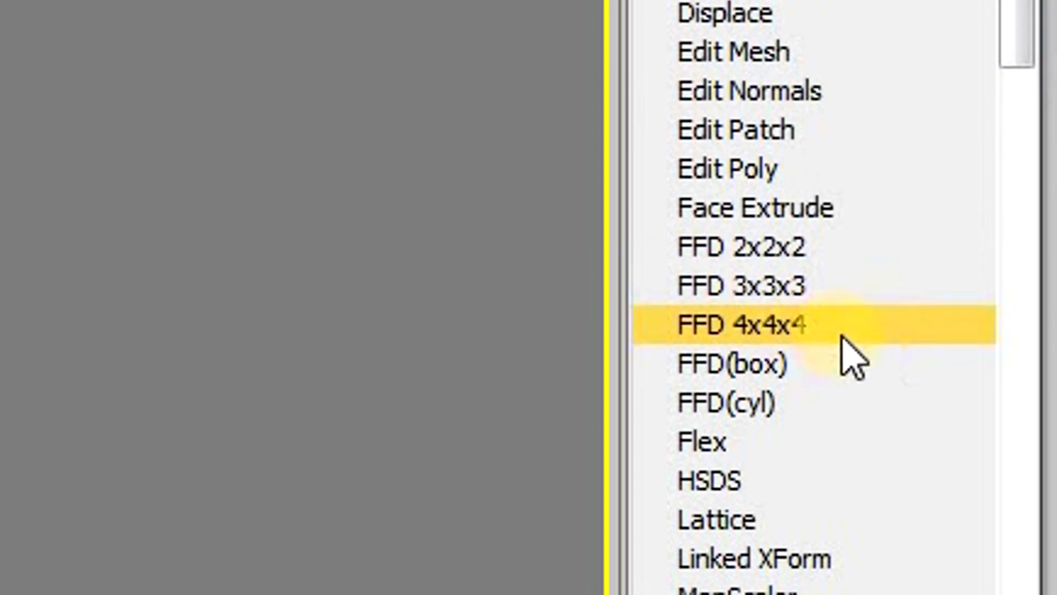
pyautogui.click(741, 323)
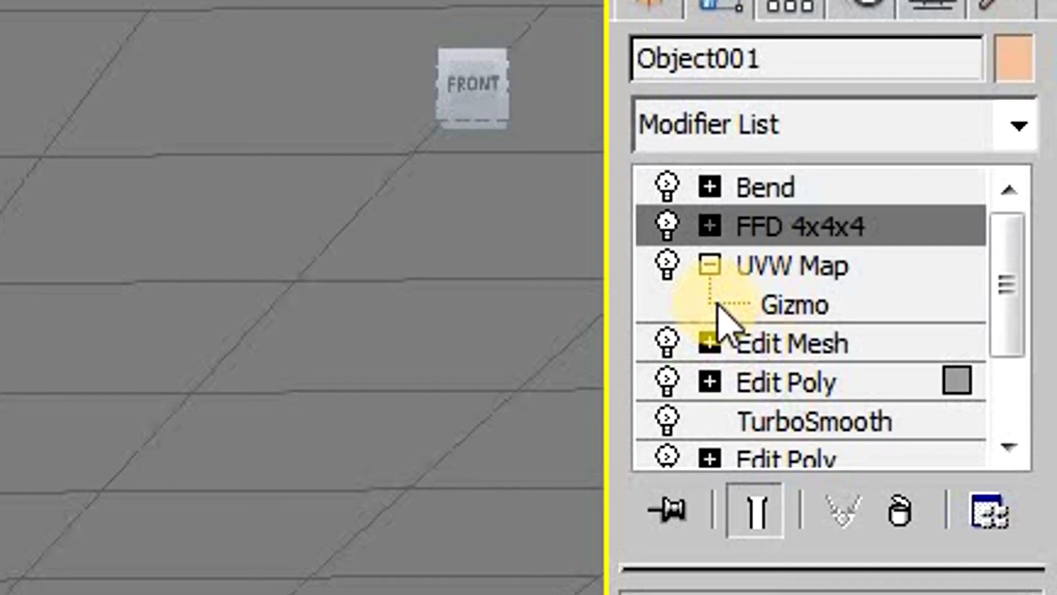
pyautogui.click(710, 224)
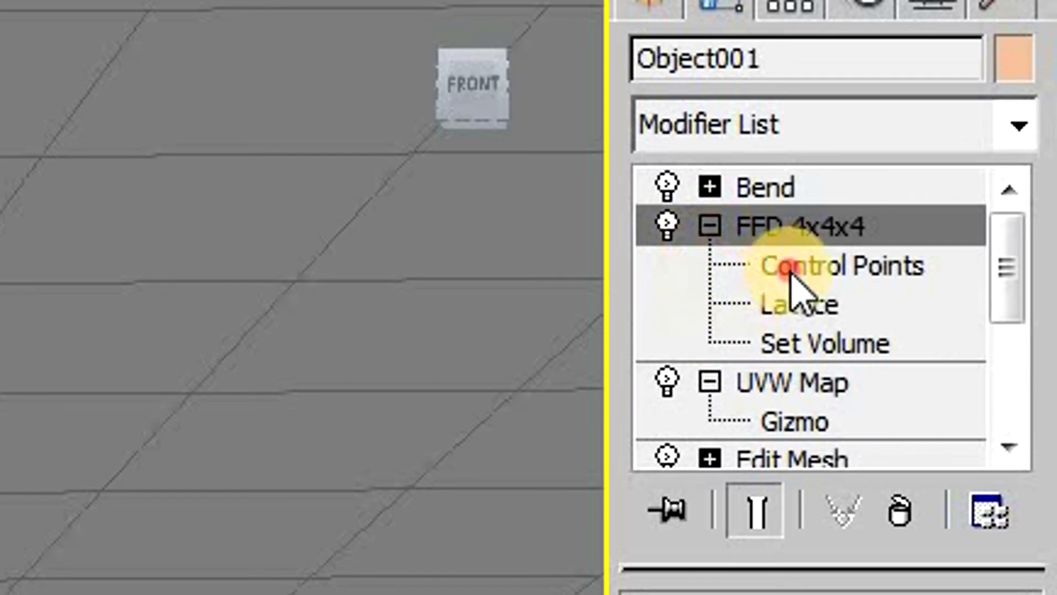
pyautogui.click(842, 265)
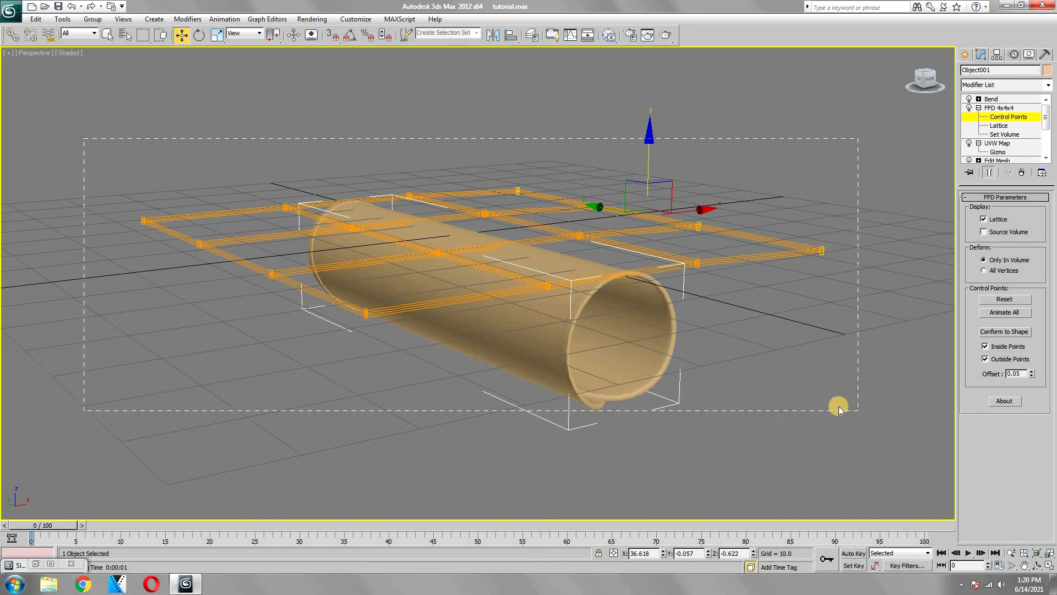
# Select and scale lattice control points to taper the rolled tube into a pointed cone
pyautogui.click(199, 34)
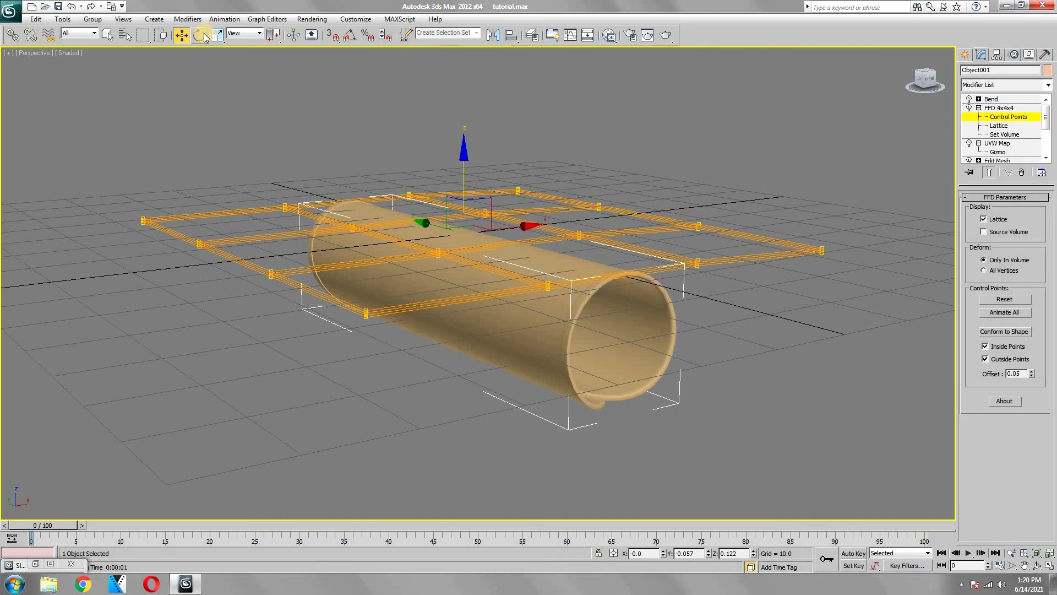
pyautogui.click(199, 34)
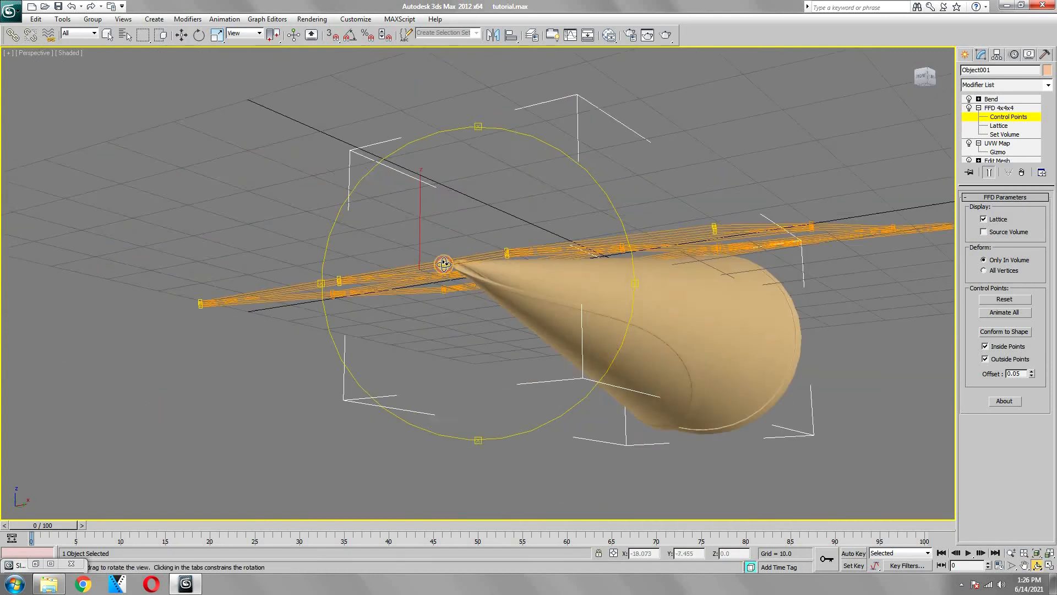
pyautogui.click(994, 55)
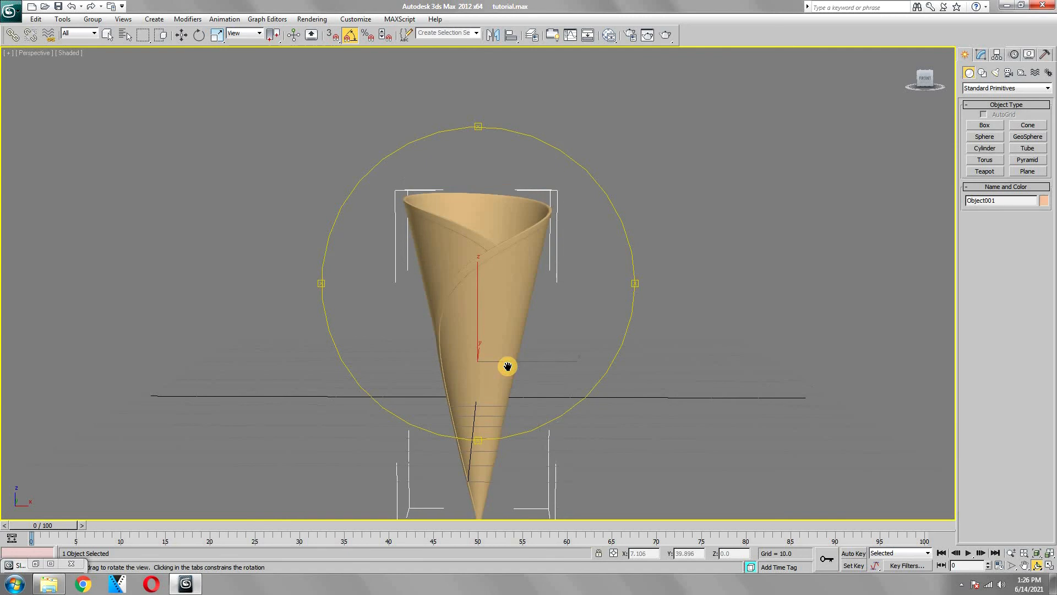
# Render the waffle cone, slim it via the FFD points and render again to check
pyautogui.click(647, 35)
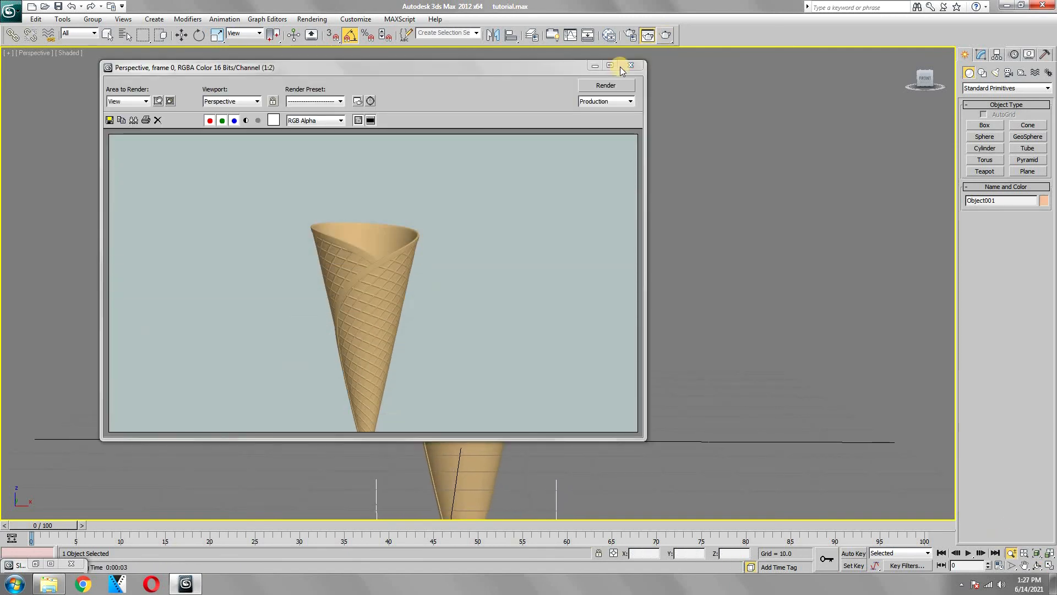
pyautogui.click(631, 65)
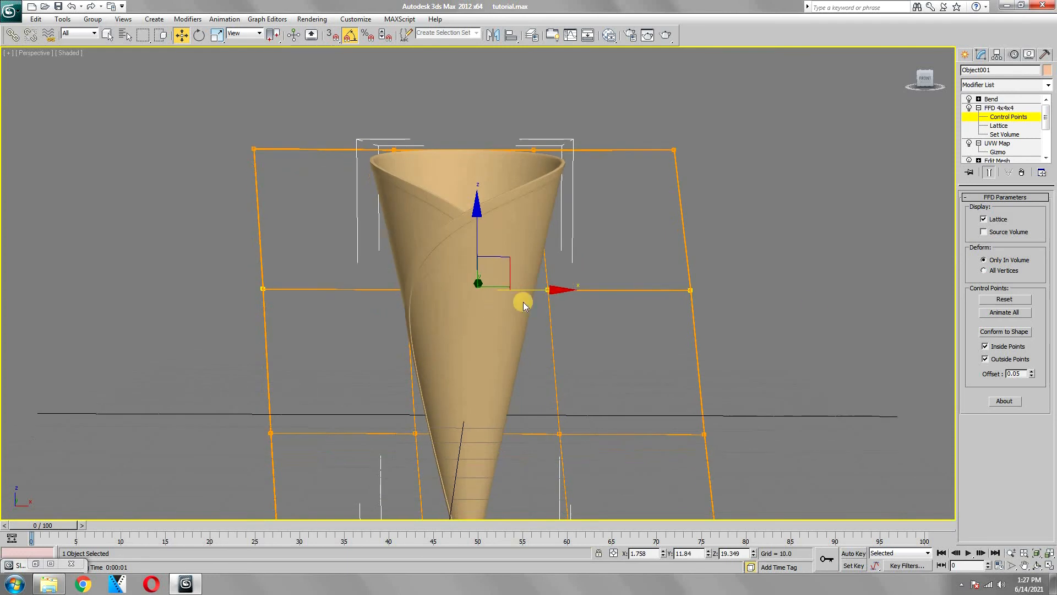
pyautogui.click(648, 35)
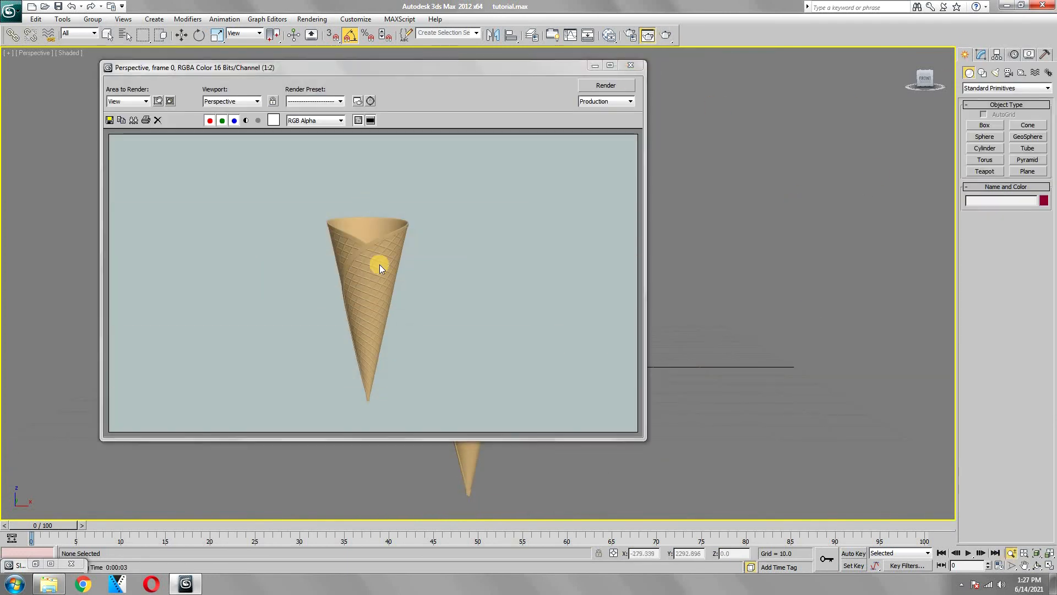
pyautogui.click(665, 35)
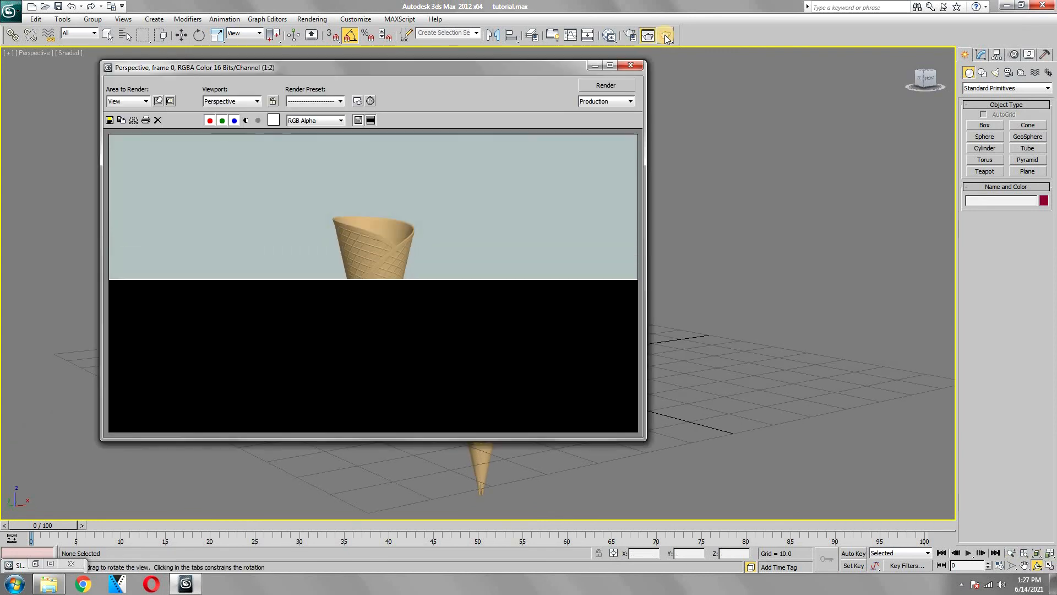
pyautogui.click(630, 65)
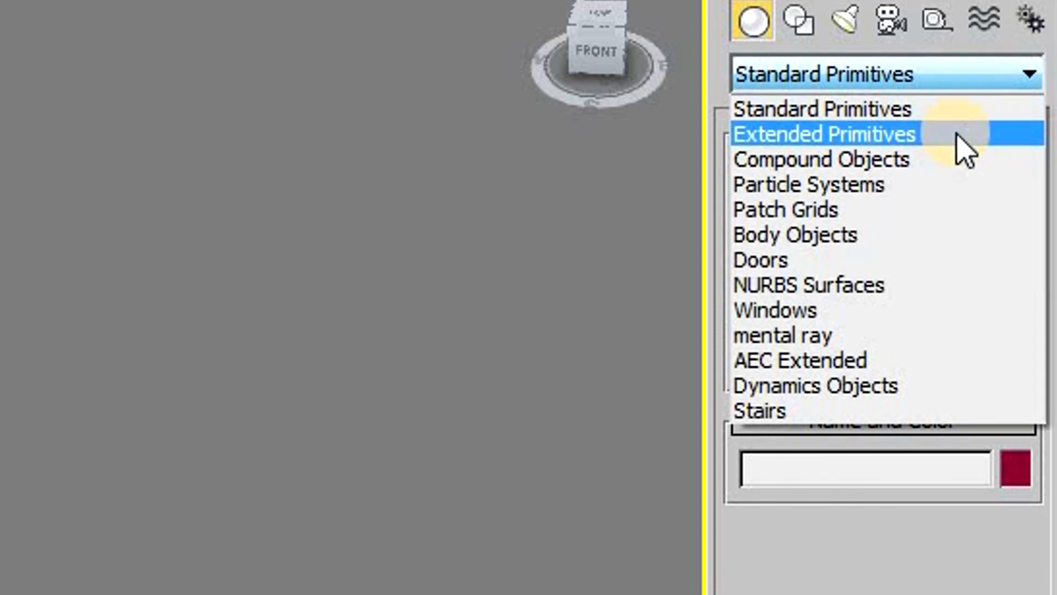
# Create a six-sided filleted Gengon, align it centred on the cone and fit its radius to the rim
pyautogui.click(821, 134)
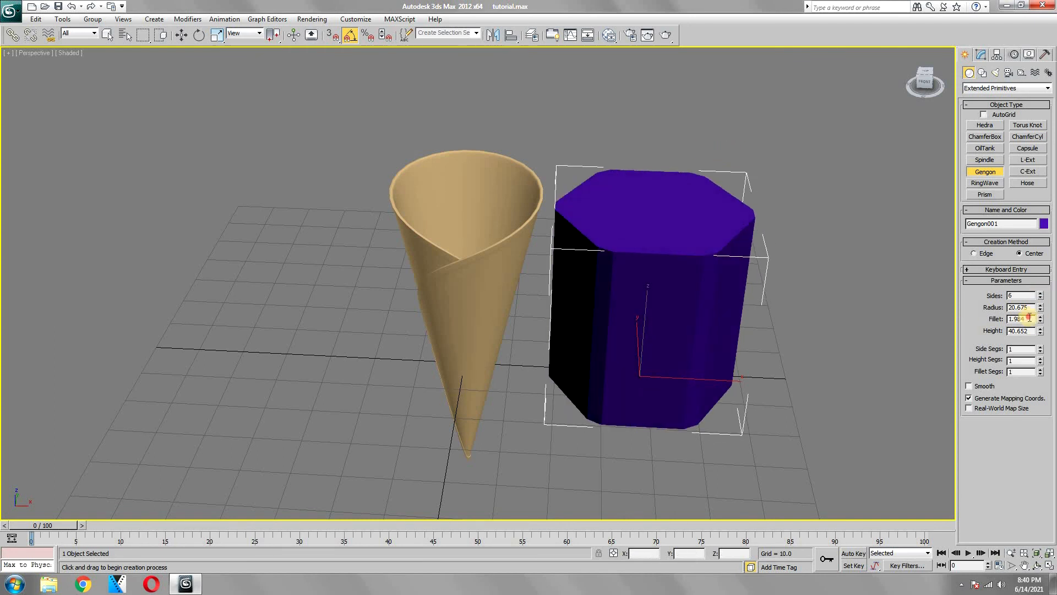
pyautogui.click(68, 53)
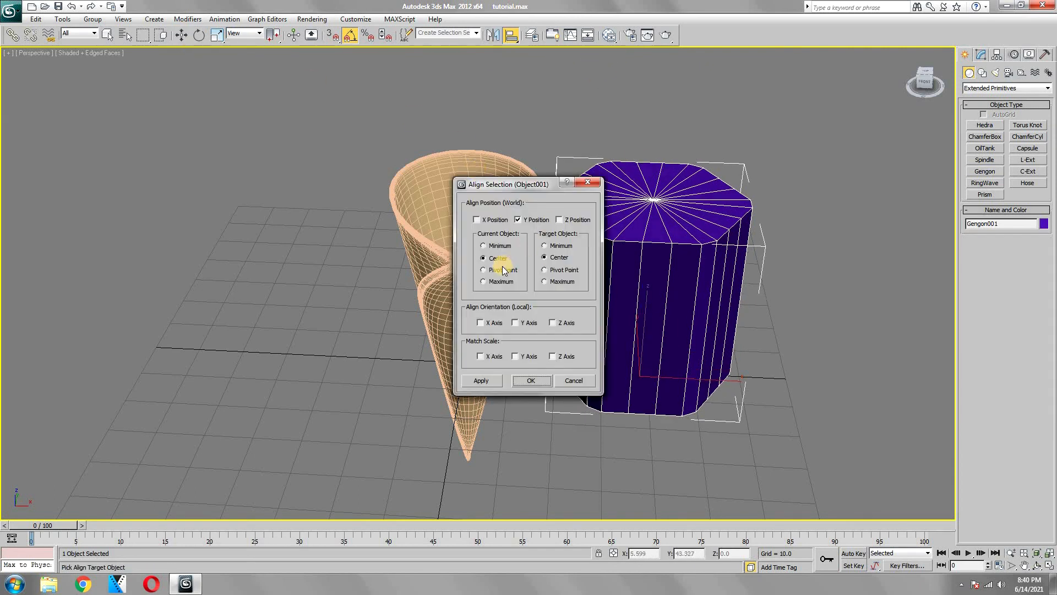
pyautogui.click(531, 380)
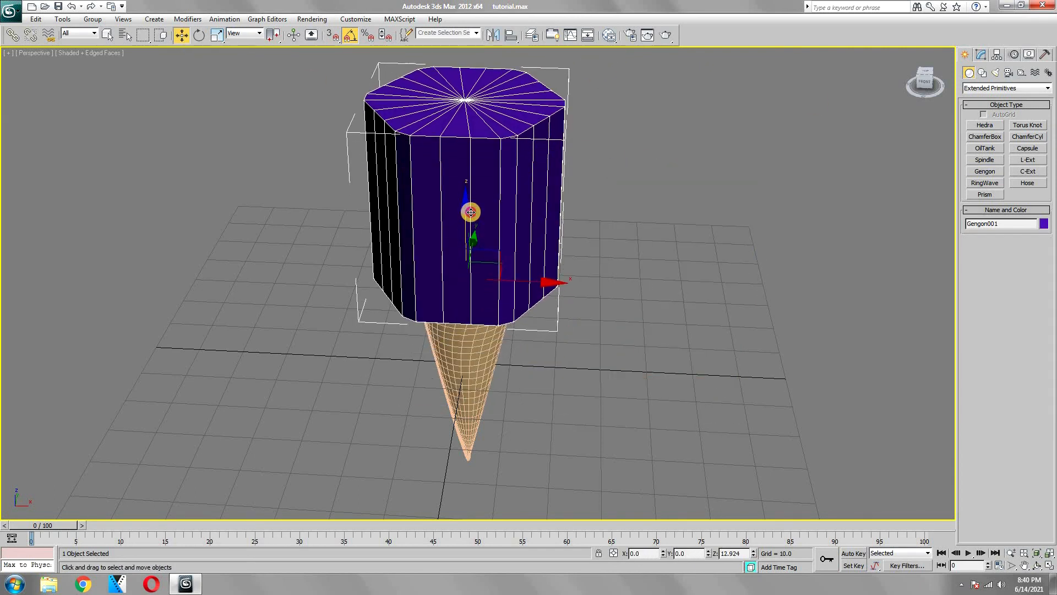
pyautogui.click(969, 55)
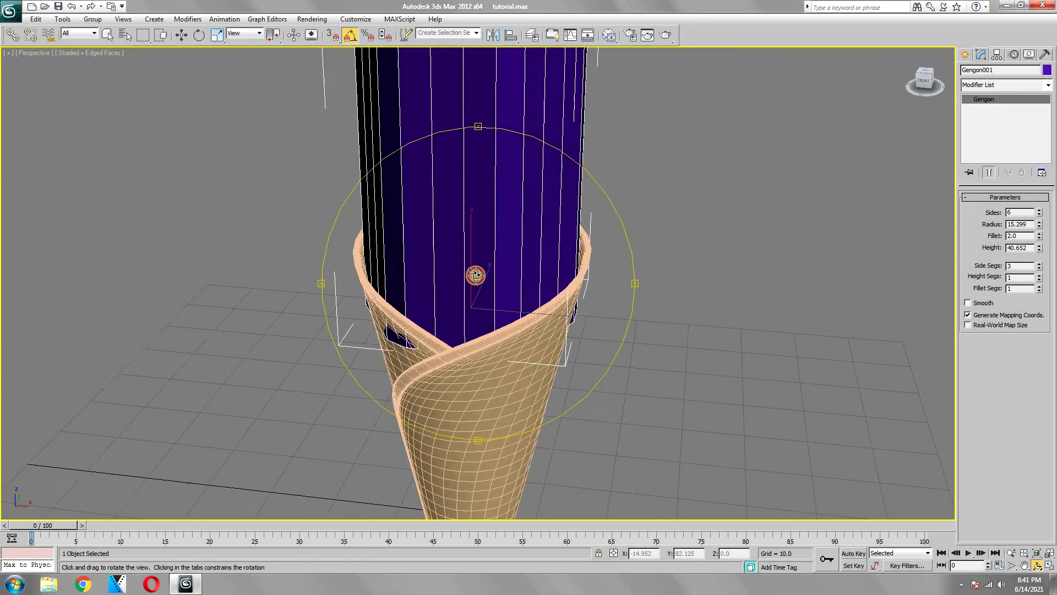
pyautogui.click(1036, 223)
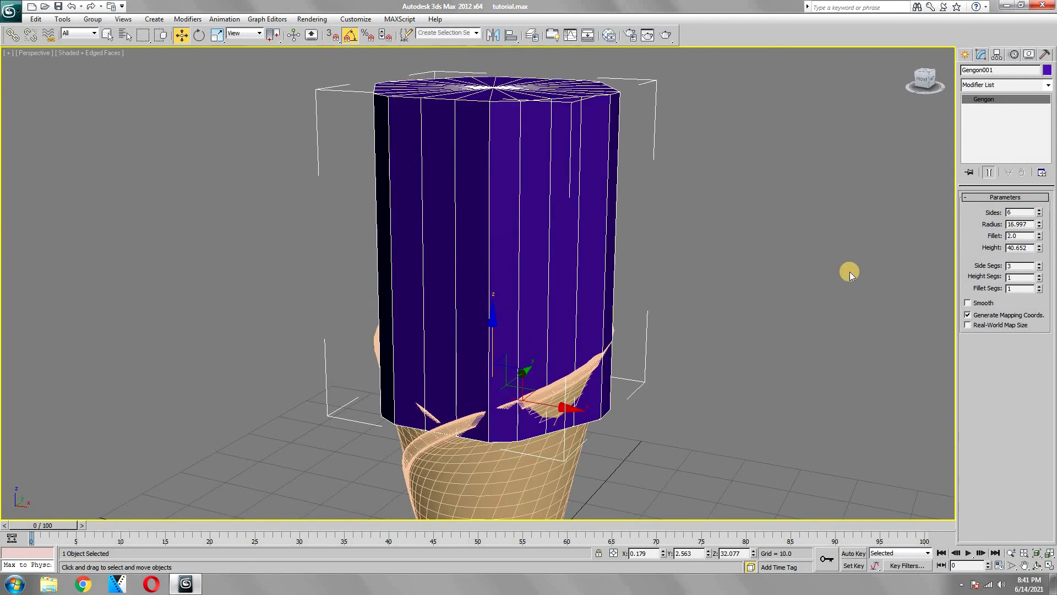
pyautogui.moveTo(1049, 88)
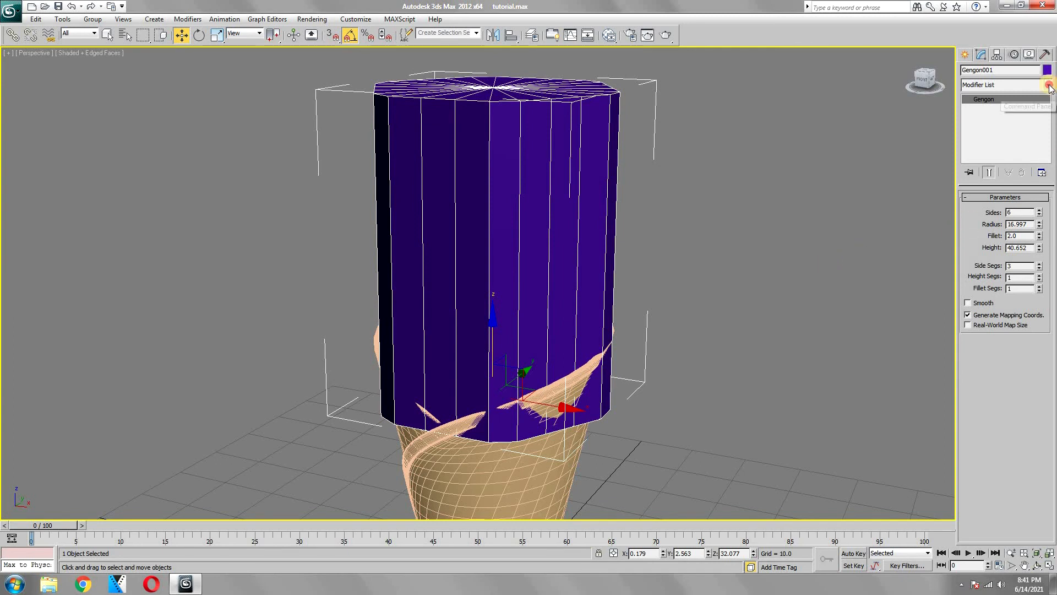
# Add an Edit Poly to Gengon001 and move its vertices so the body squashes into the cone's mouth
pyautogui.click(1046, 84)
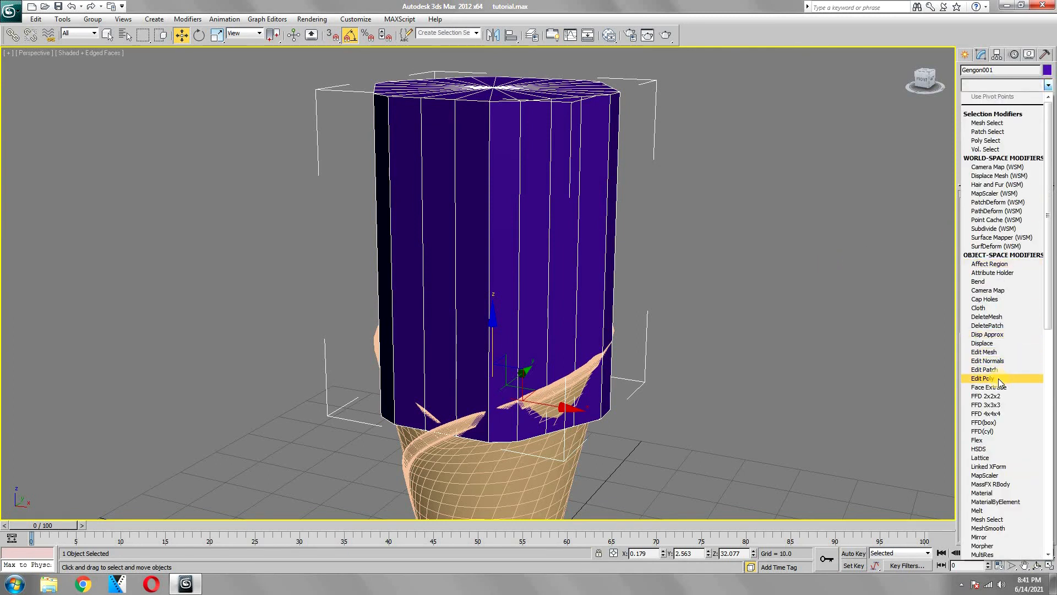
pyautogui.click(983, 378)
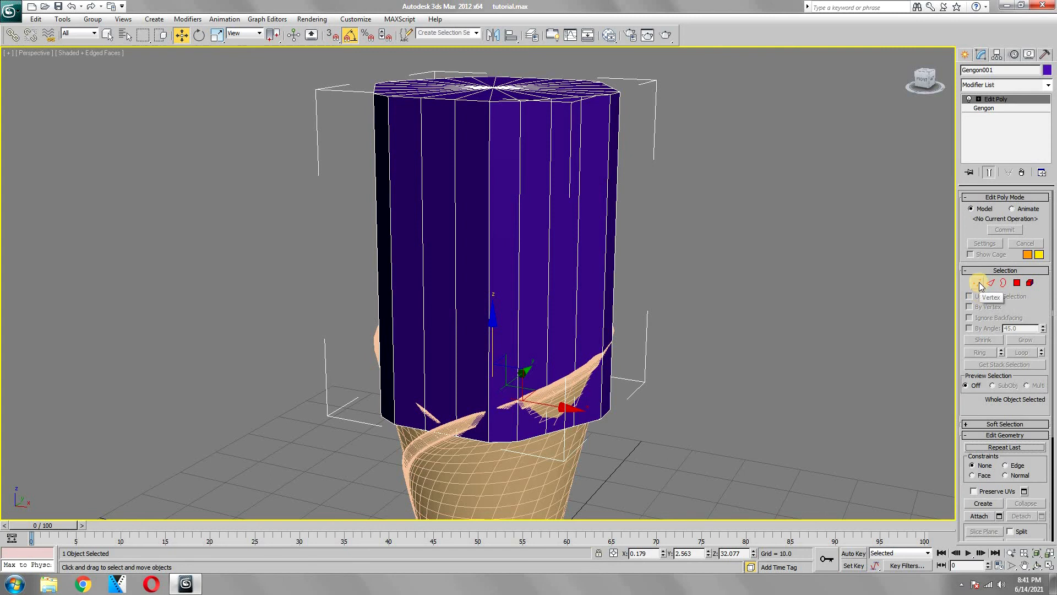
pyautogui.click(977, 283)
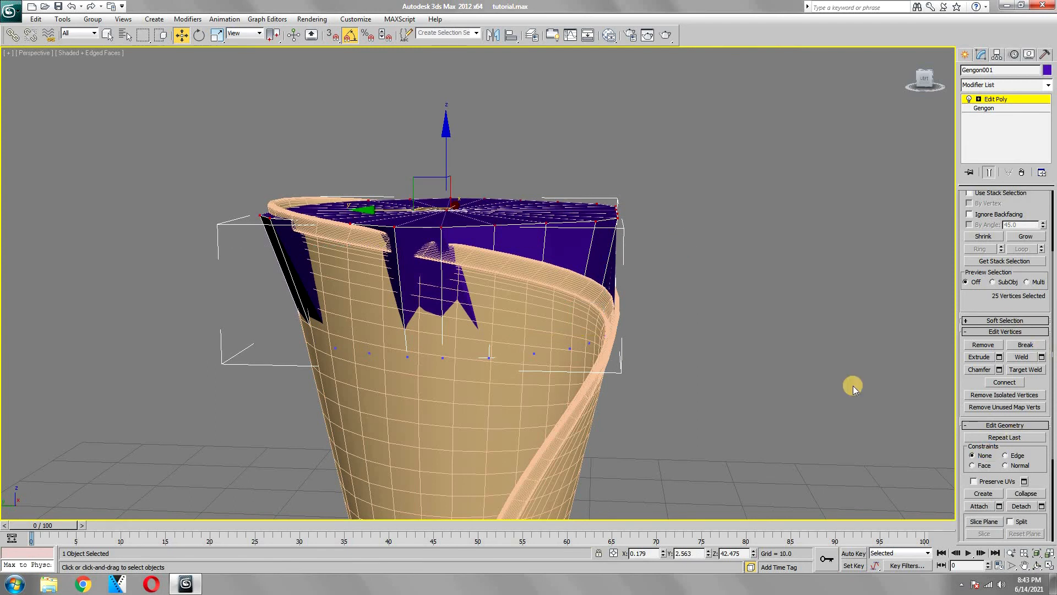
pyautogui.click(198, 34)
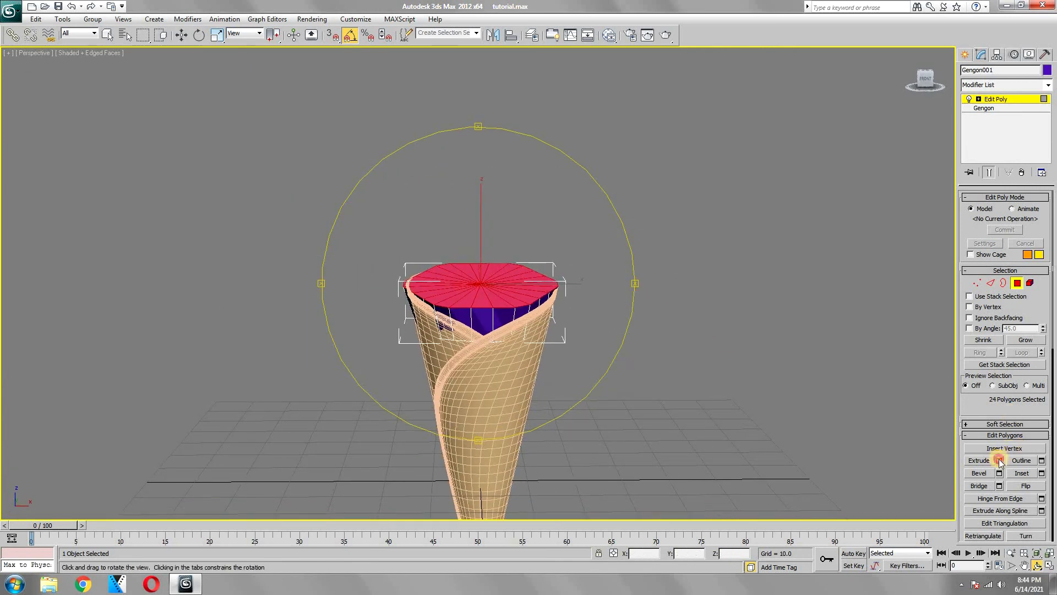
# Extrude Gengon001's 24 top polygons into a tall column and connect edge loops along it
pyautogui.click(977, 460)
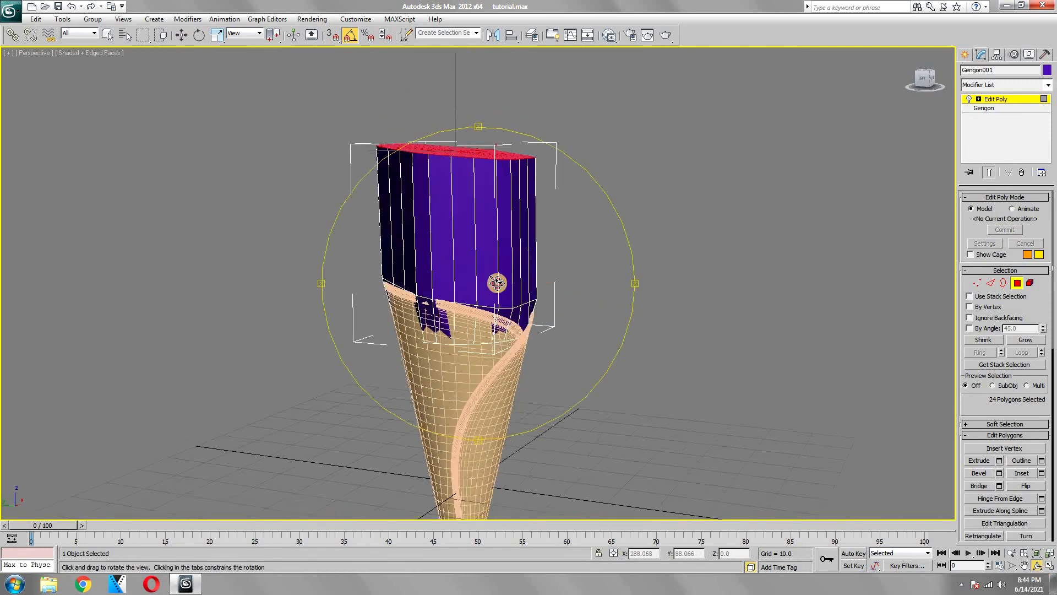
pyautogui.click(988, 283)
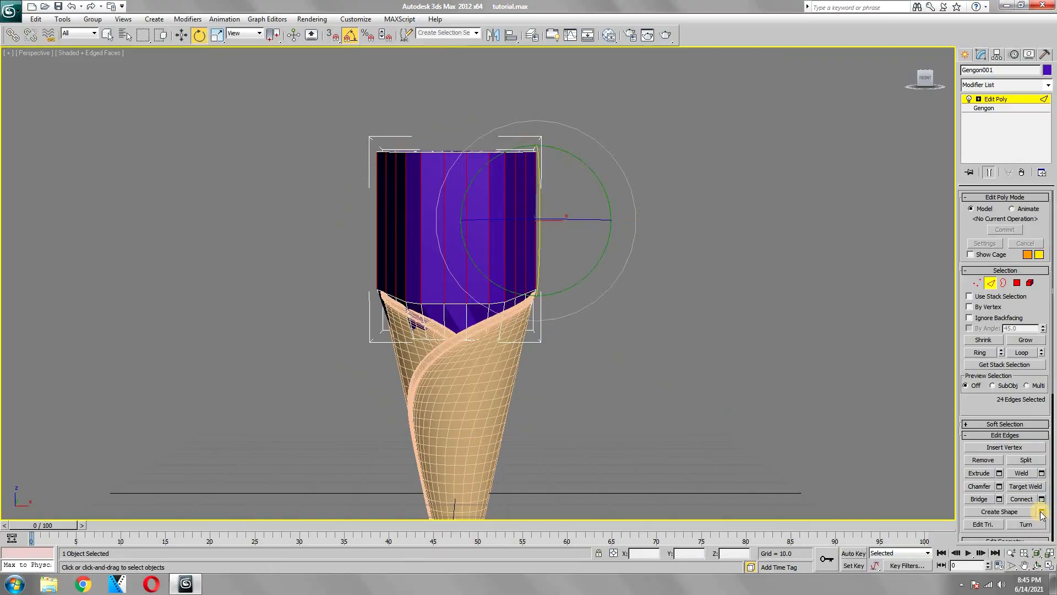
pyautogui.click(1041, 498)
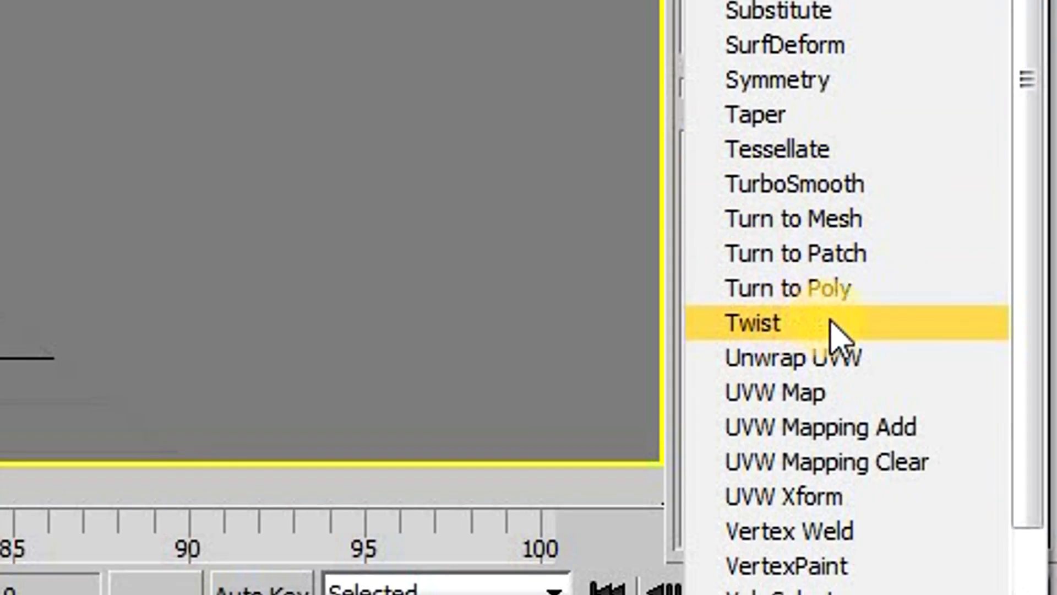
# Twist the column 220 degrees on Z with bias 58.5 into a pointed spiral
pyautogui.click(753, 323)
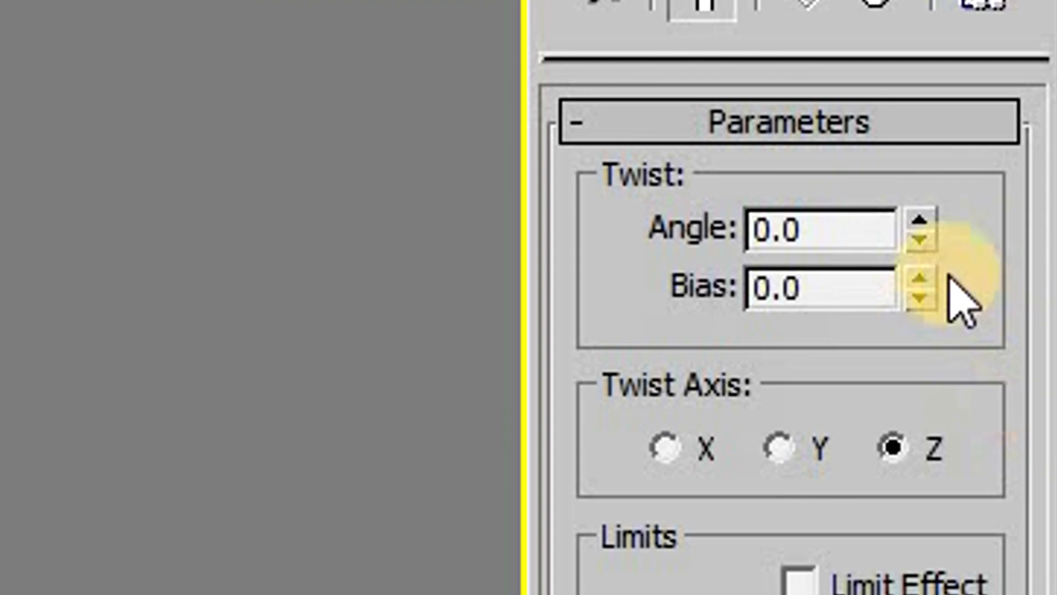
pyautogui.click(918, 219)
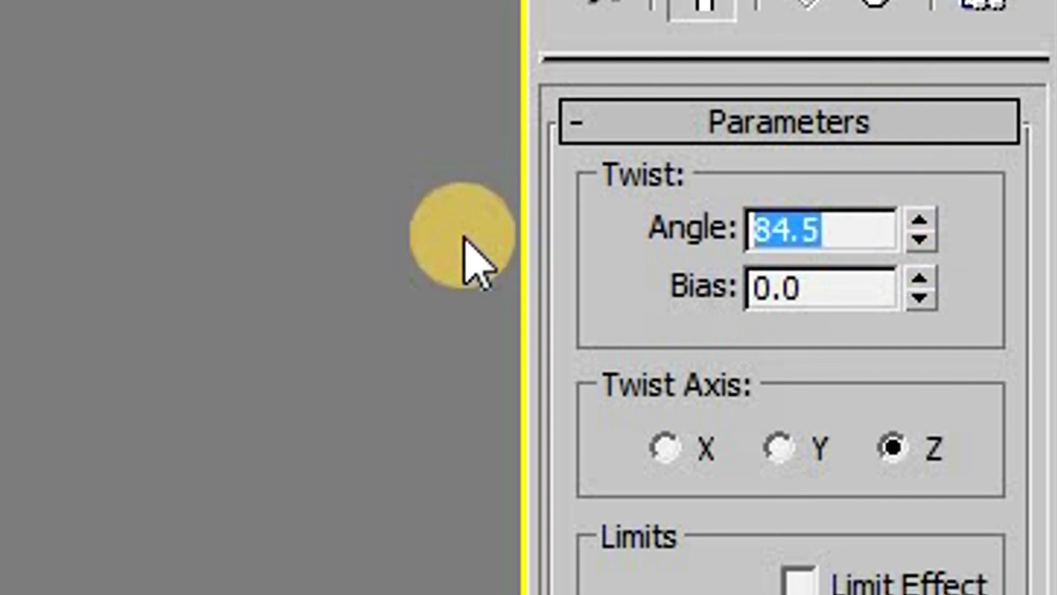
pyautogui.click(920, 221)
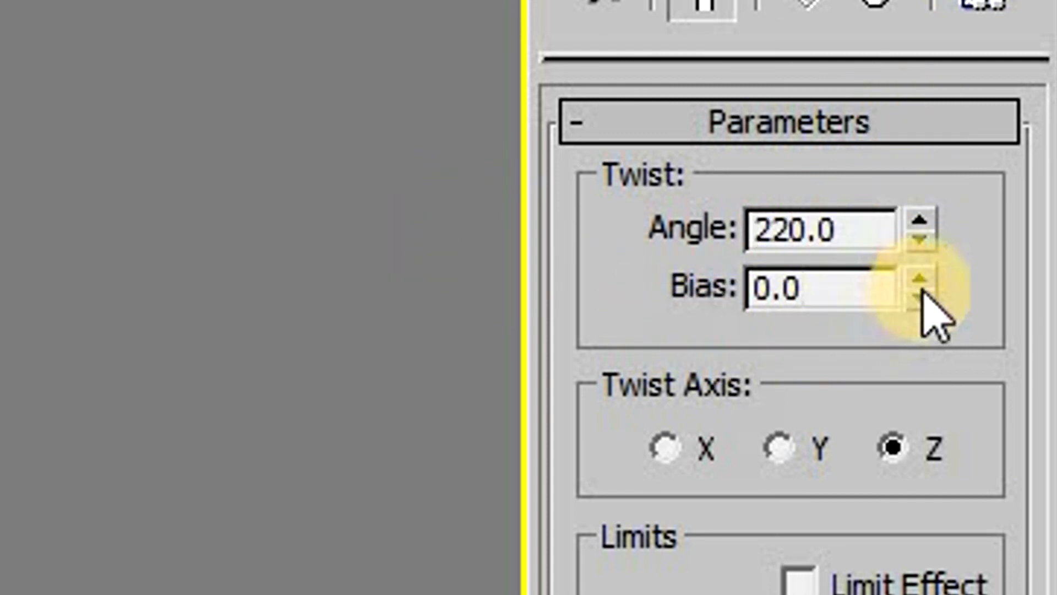
pyautogui.click(915, 280)
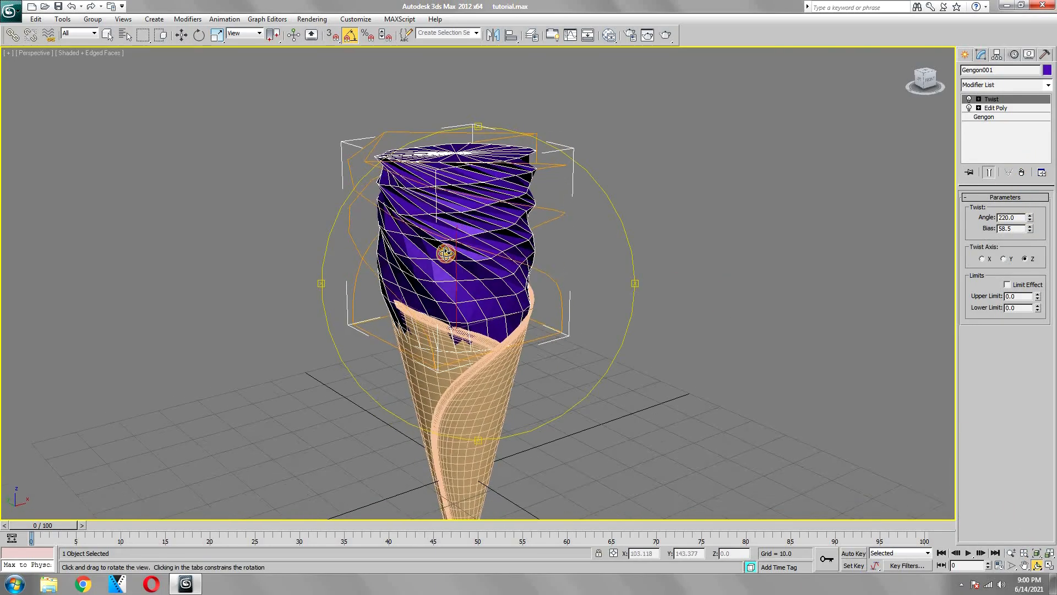
pyautogui.click(1004, 85)
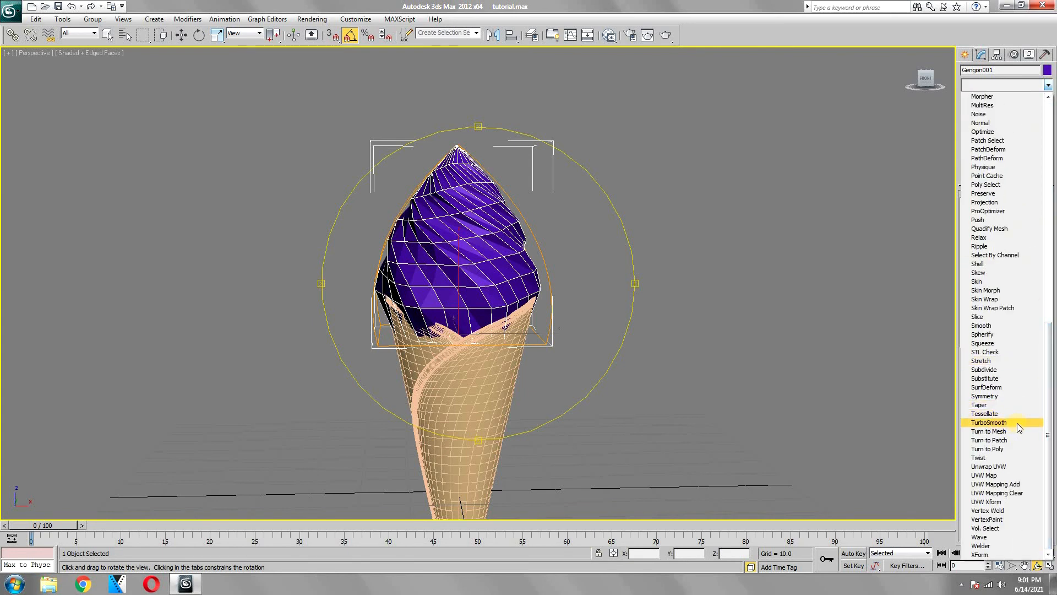
# TurboSmooth the swirl at 2 iterations and fine-tune the Taper amount and curve
pyautogui.click(989, 422)
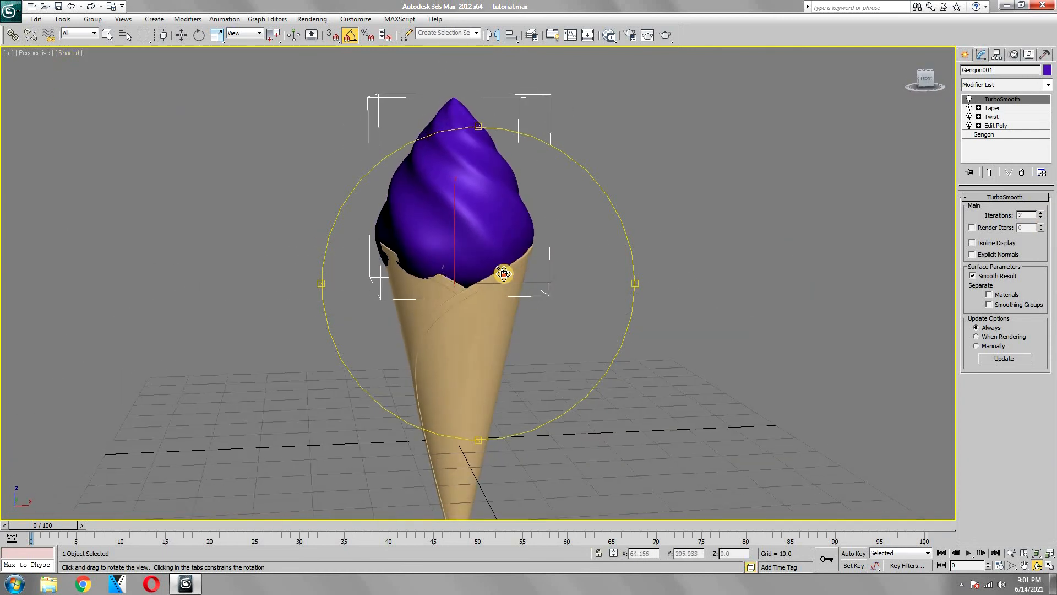
pyautogui.click(991, 107)
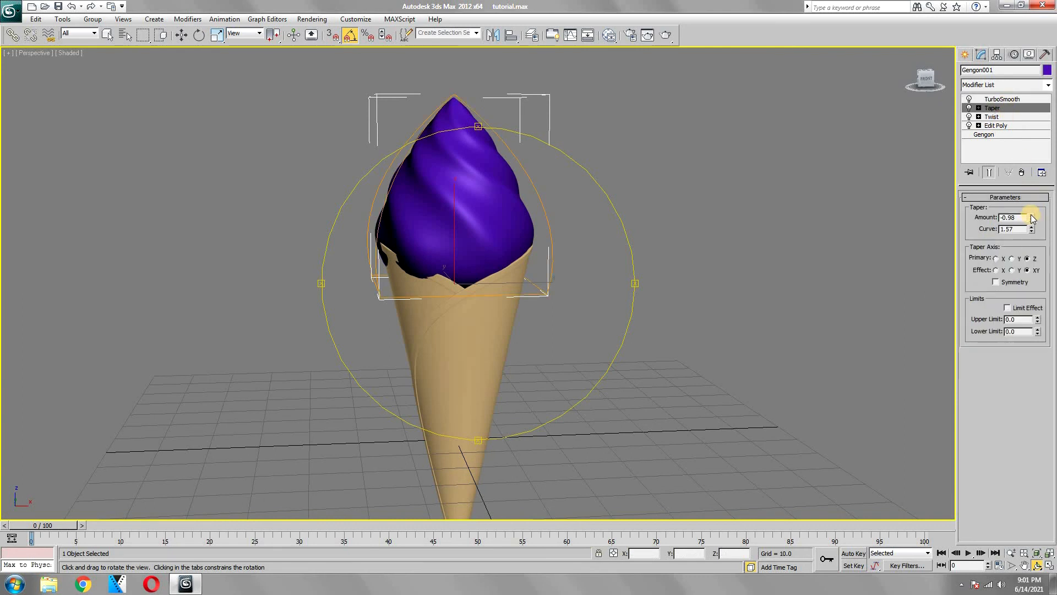
pyautogui.click(1038, 229)
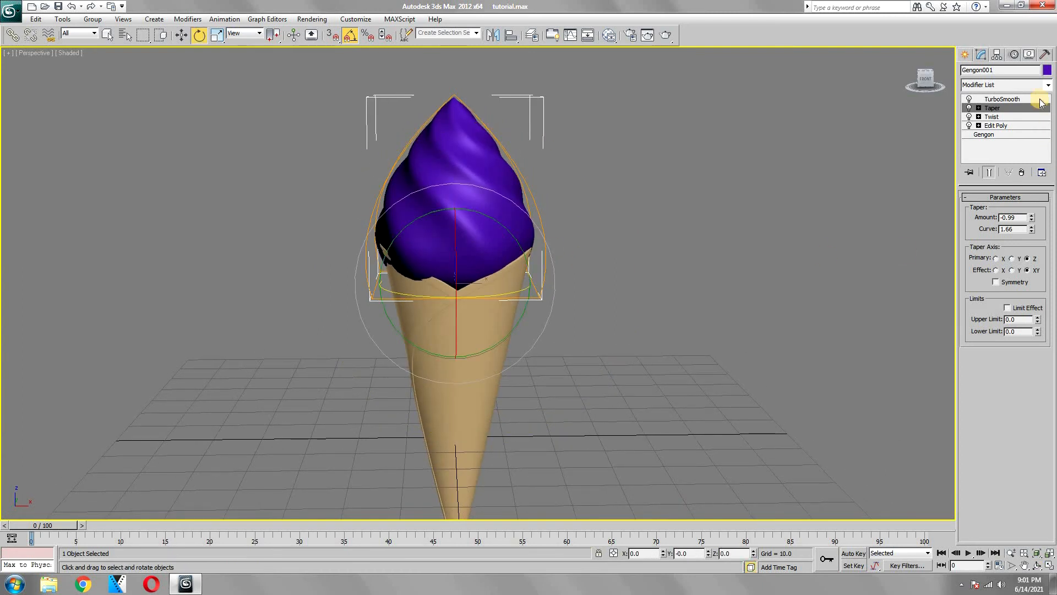
# Enclose the swirl in an FFD 4x4x4 lattice with its control points editable
pyautogui.click(1047, 84)
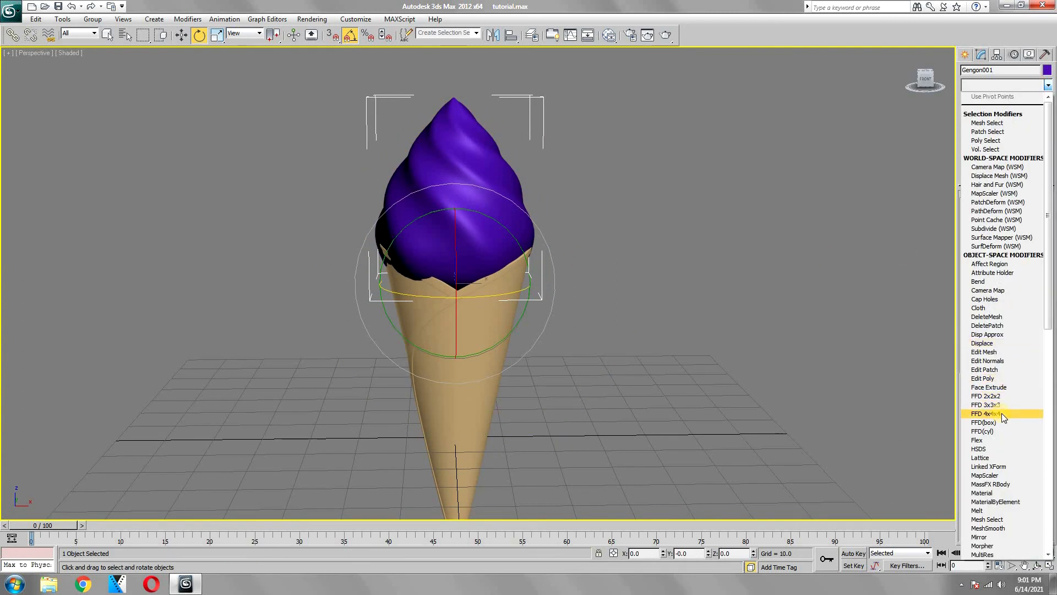
pyautogui.click(988, 413)
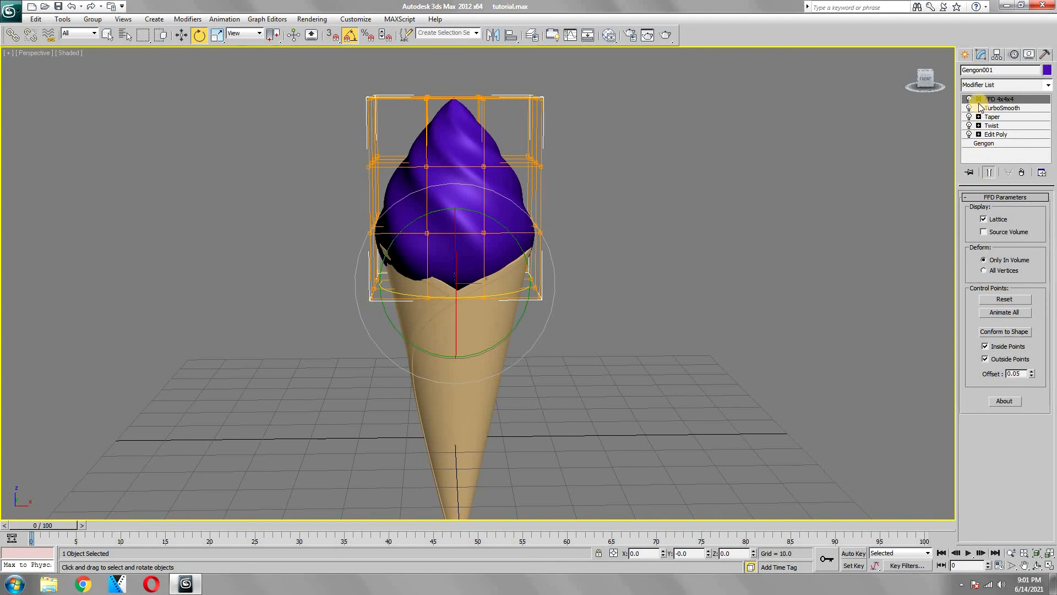
pyautogui.click(976, 99)
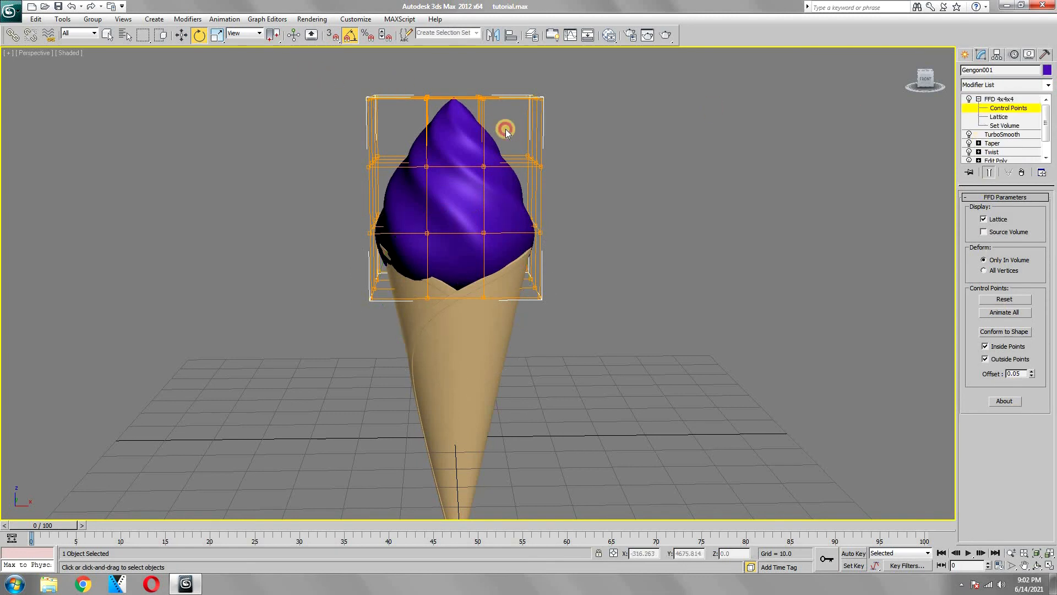